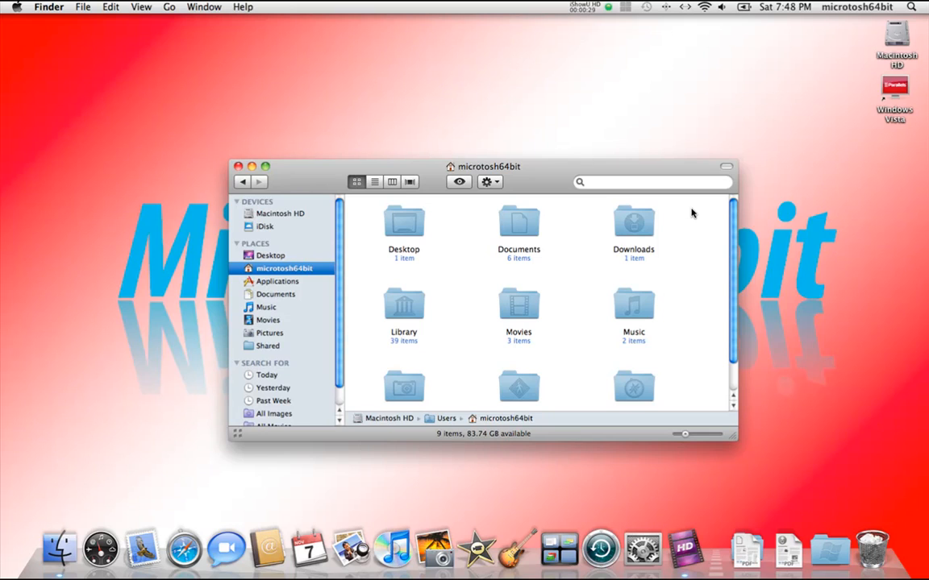
pyautogui.moveTo(453, 236)
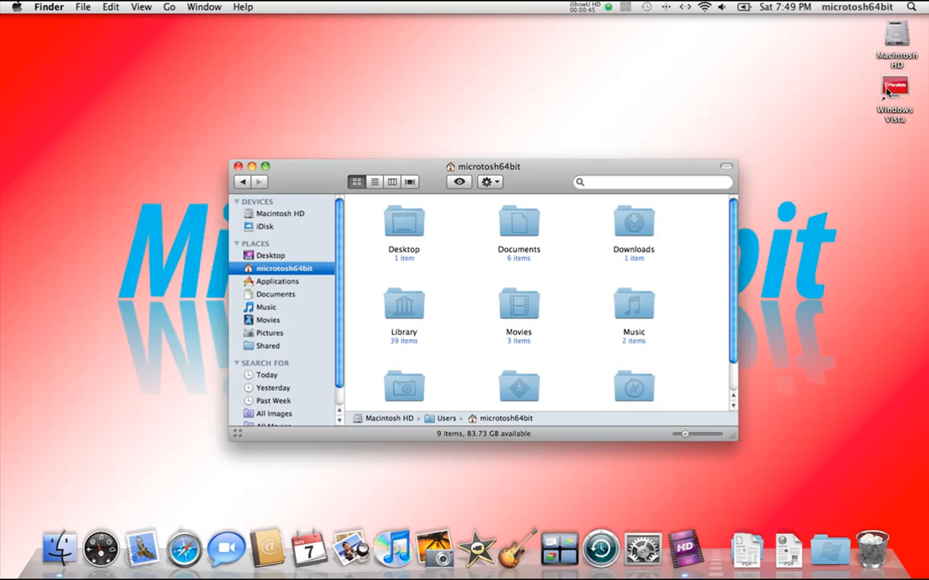
# Start the Windows Vista virtual machine so it begins booting
pyautogui.click(893, 88)
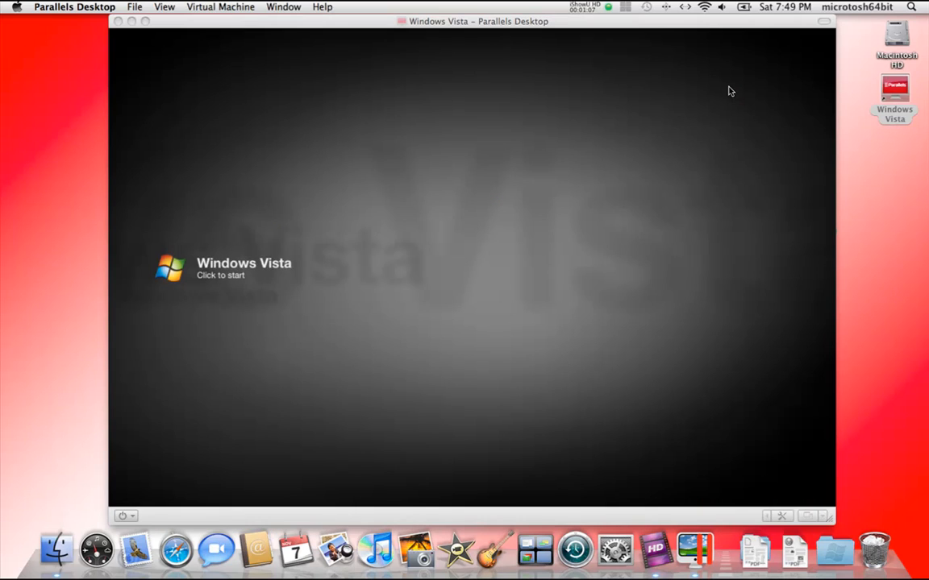
pyautogui.moveTo(541, 229)
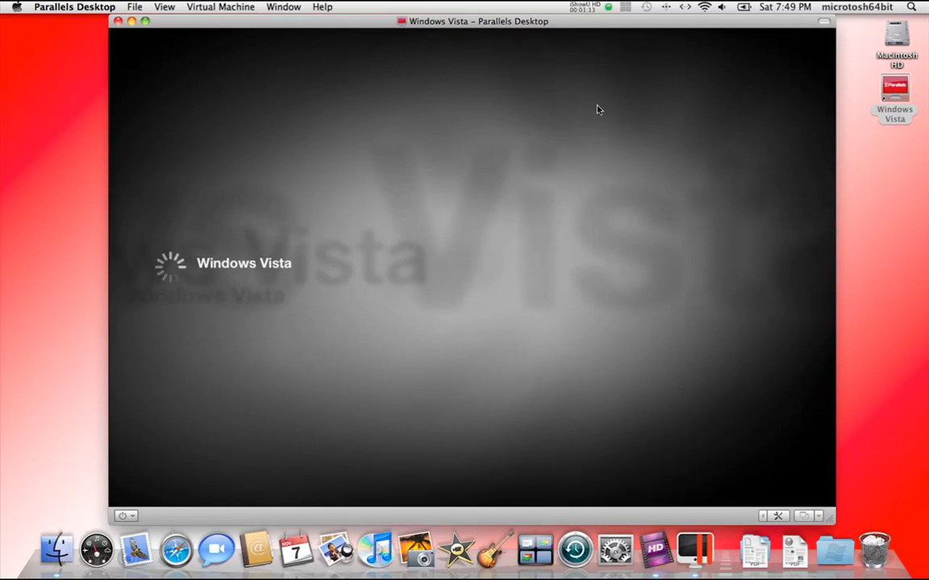
pyautogui.moveTo(519, 58)
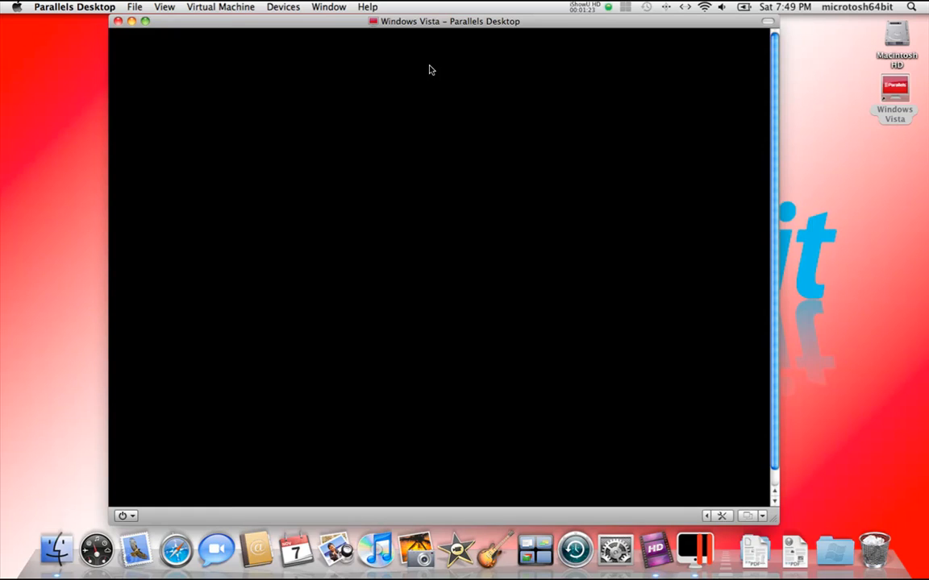
pyautogui.moveTo(696, 515)
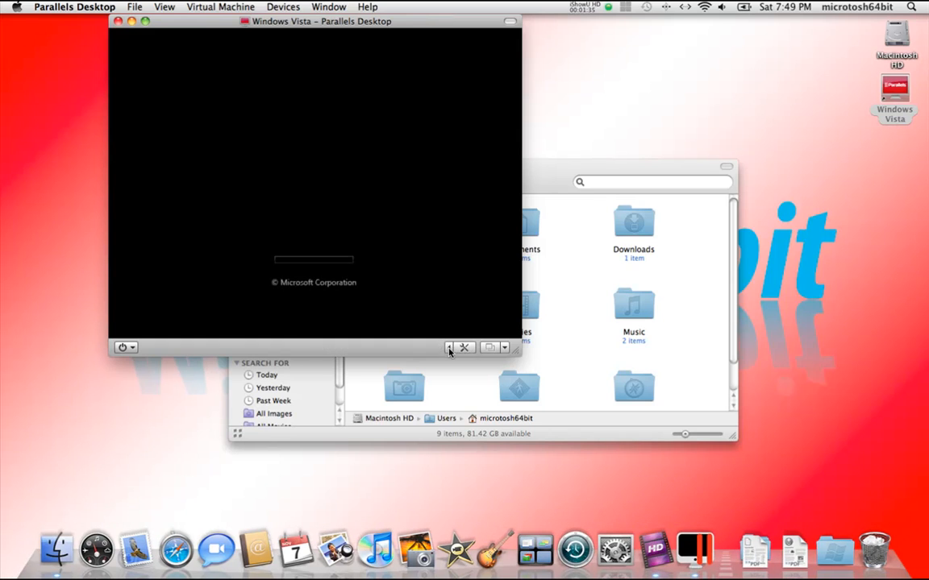
# Switch the booting Windows Vista virtual machine into Full Screen mode
pyautogui.click(503, 348)
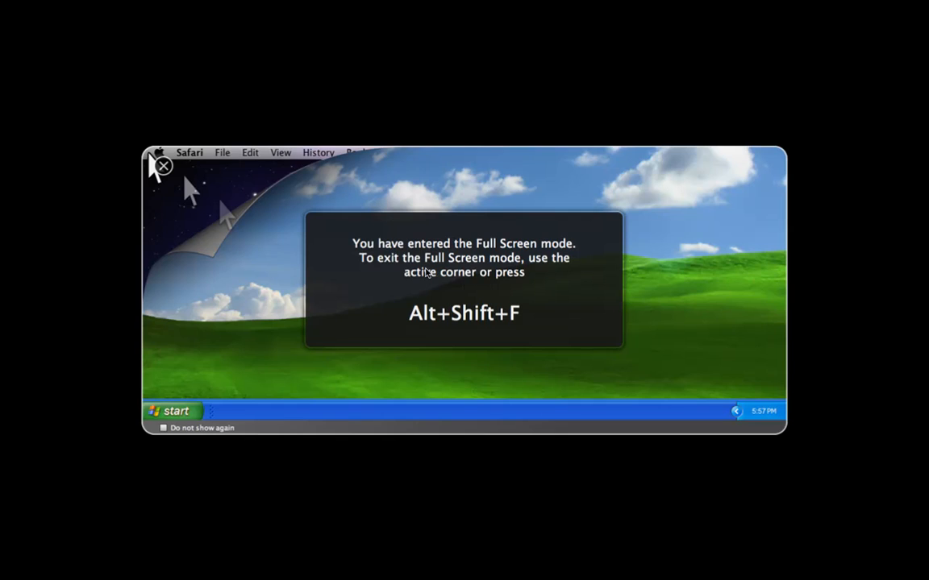
pyautogui.moveTo(358, 103)
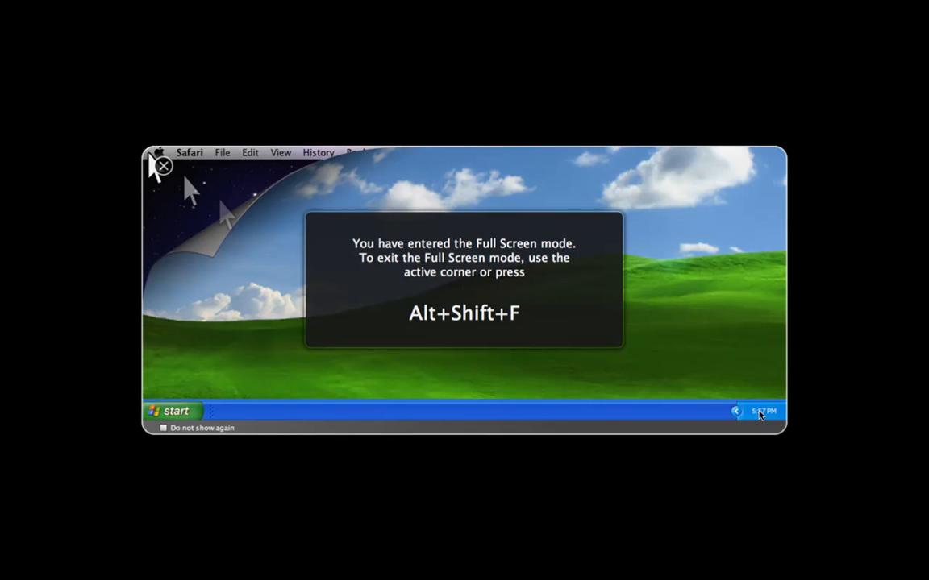
pyautogui.moveTo(162, 126)
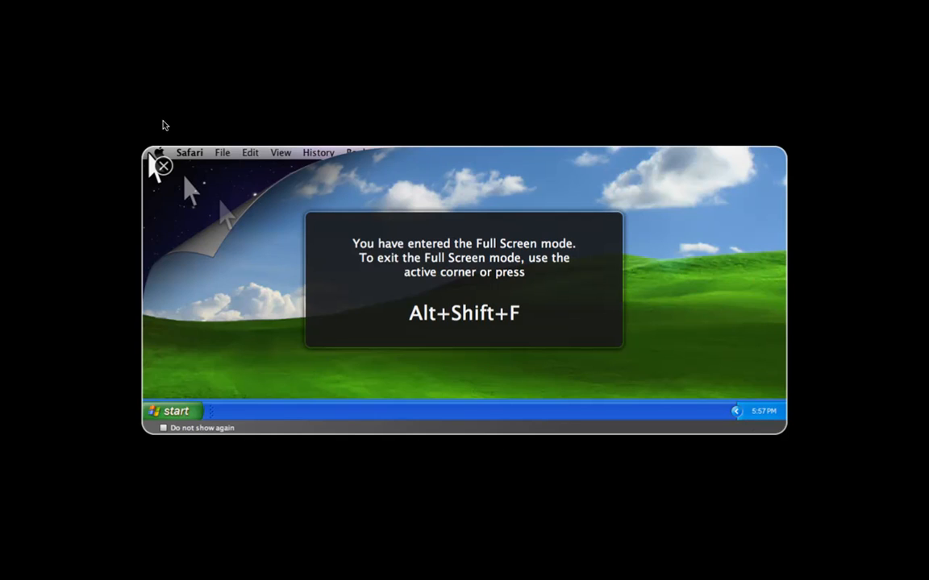
pyautogui.moveTo(162, 179)
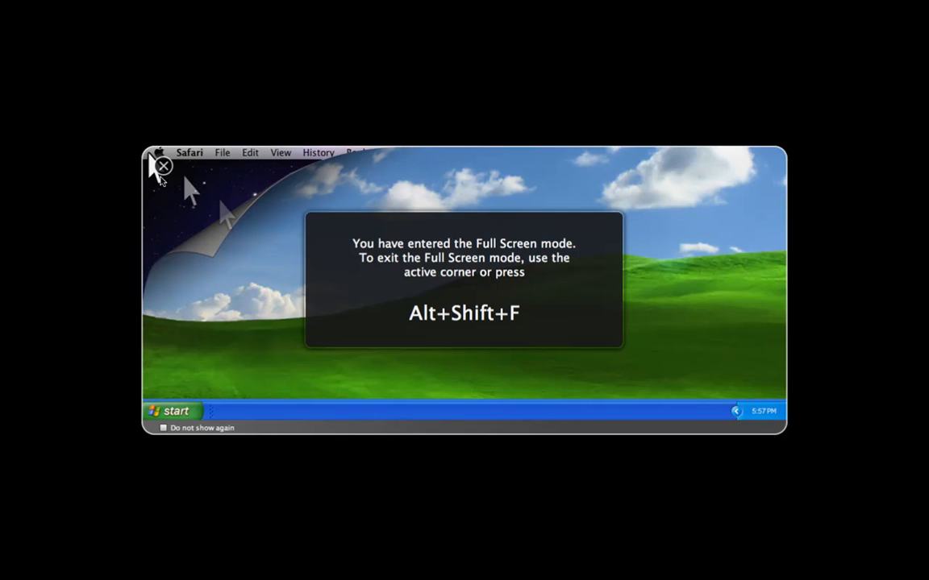
pyautogui.moveTo(350, 271)
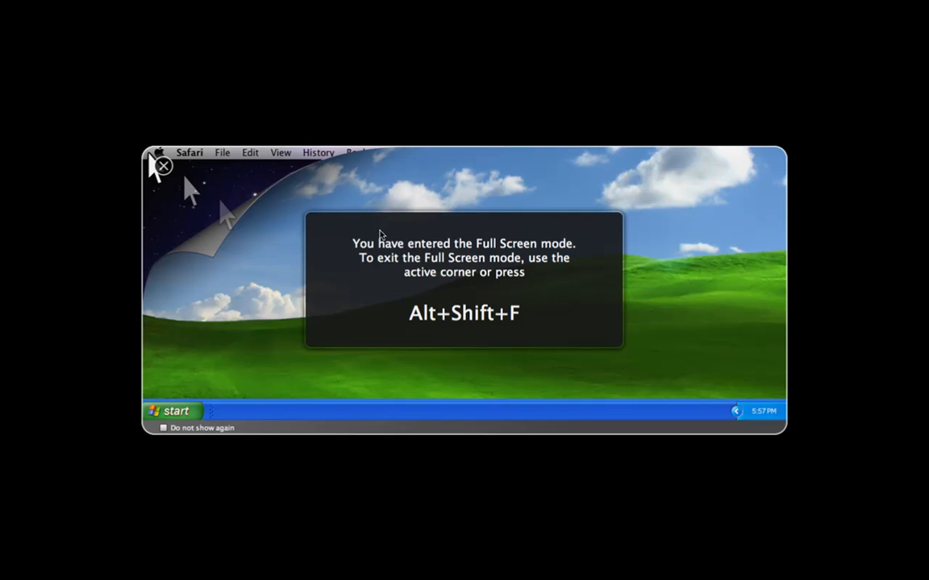
pyautogui.moveTo(352, 361)
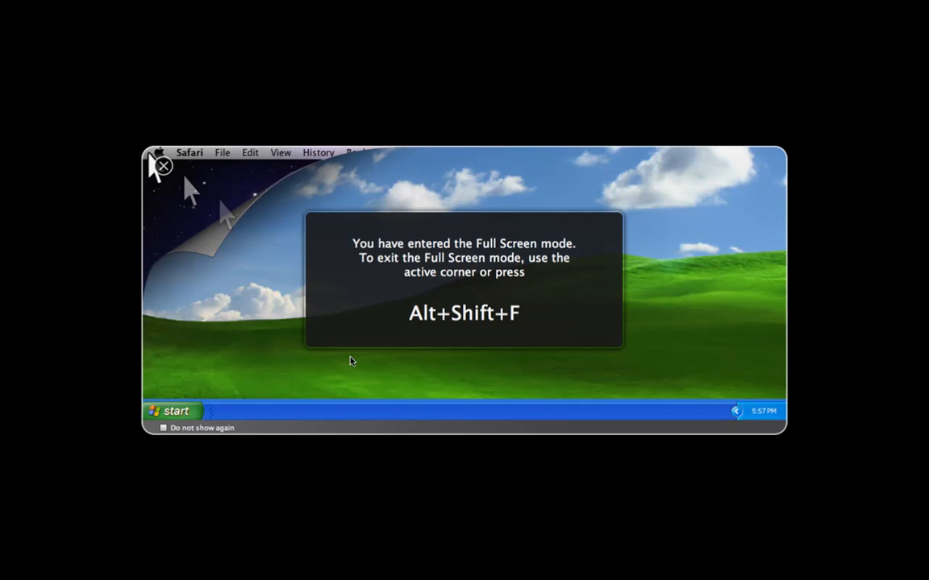
pyautogui.moveTo(464, 326)
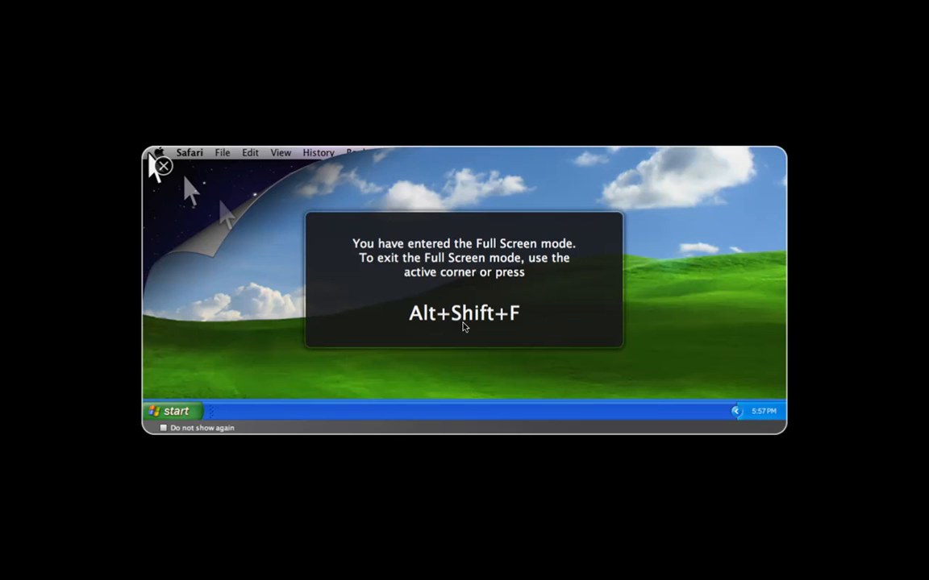
pyautogui.moveTo(471, 322)
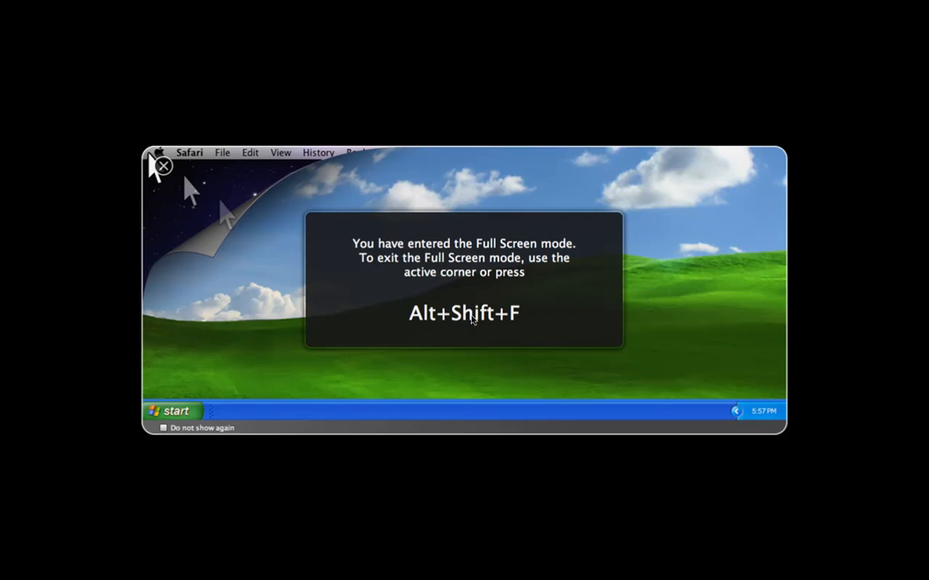
pyautogui.moveTo(179, 176)
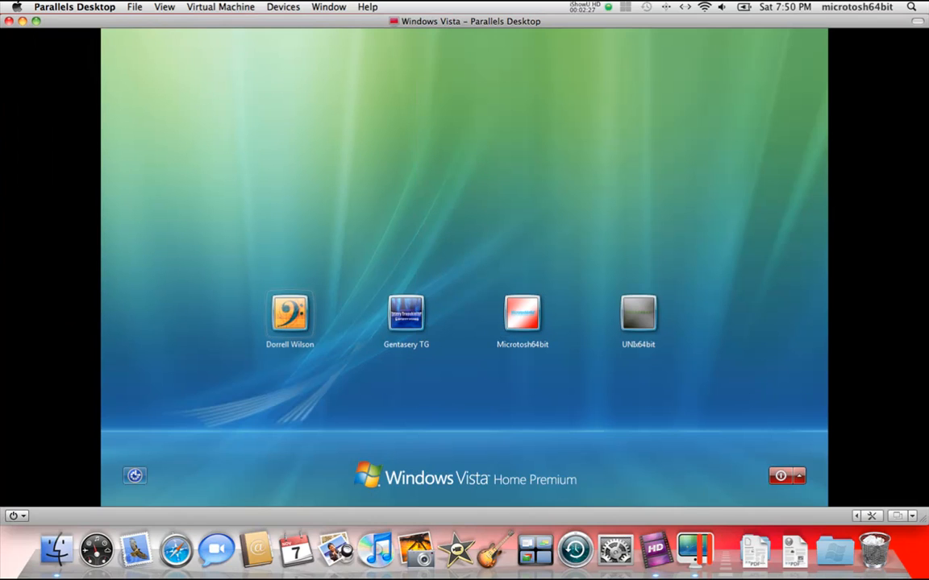
# Log in to the Microtosh64bit account with its password to reach the Vista desktop
pyautogui.click(522, 313)
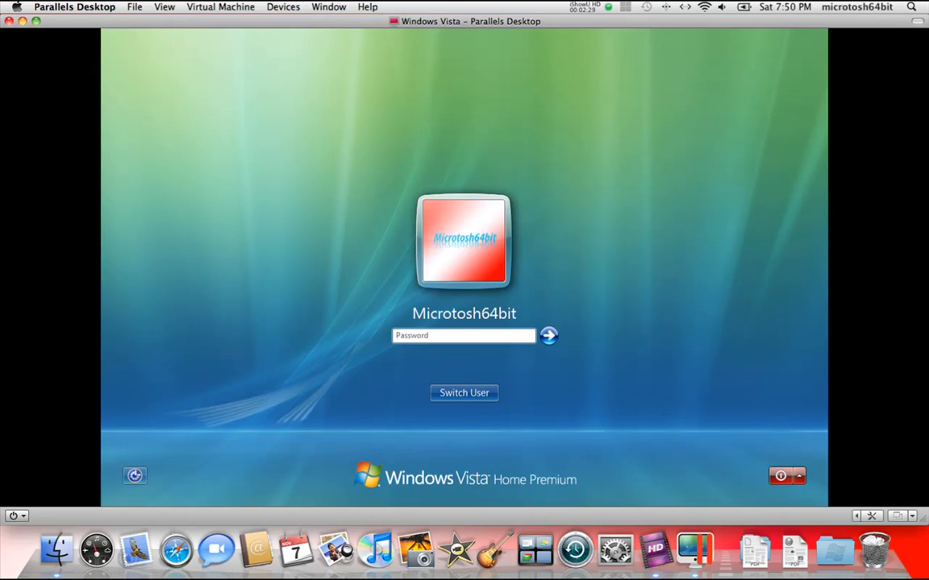
pyautogui.write('password')
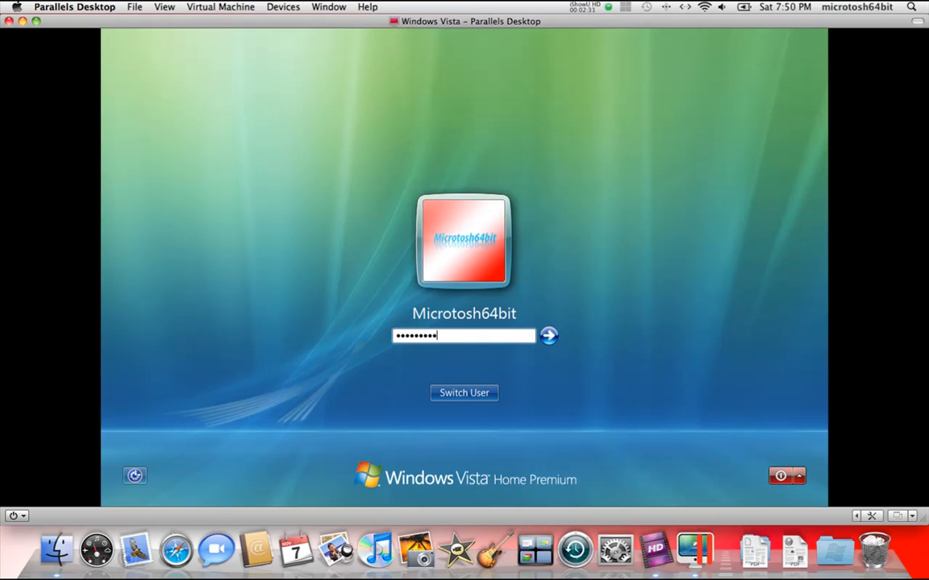
pyautogui.click(548, 335)
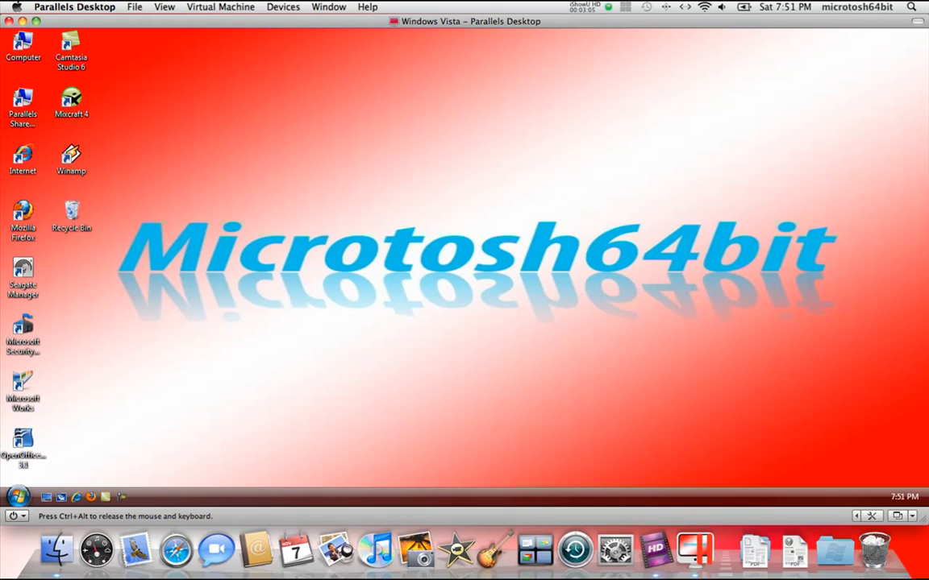
pyautogui.moveTo(374, 551)
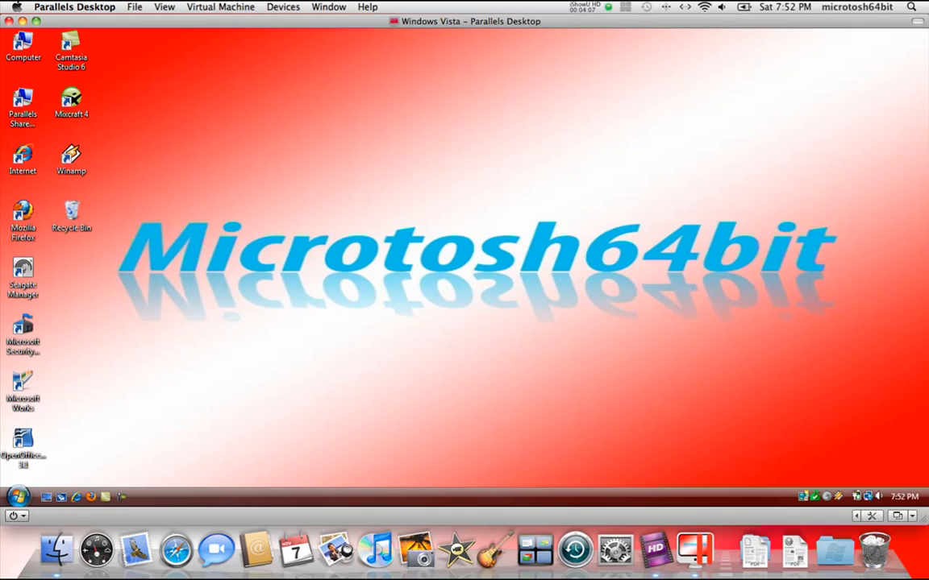
pyautogui.click(17, 496)
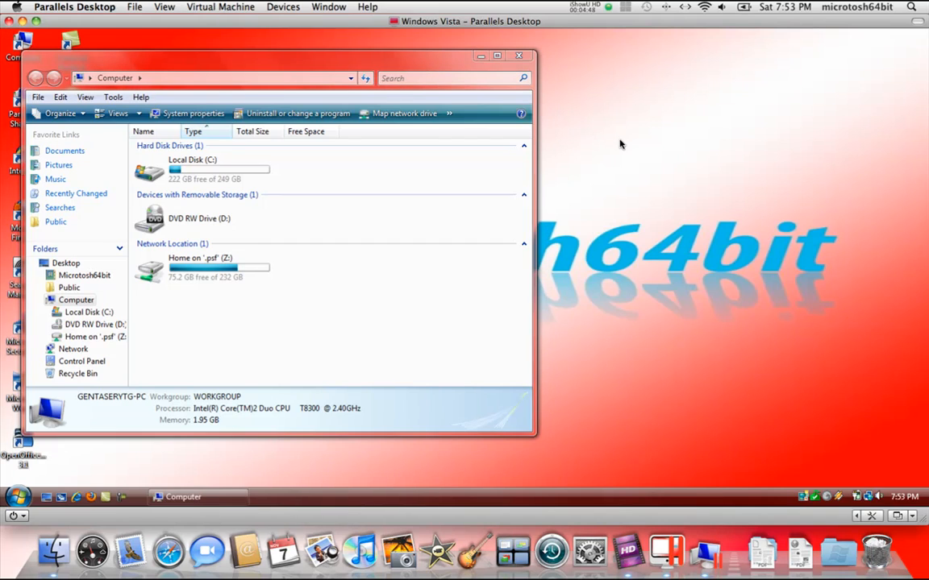
pyautogui.moveTo(464, 294)
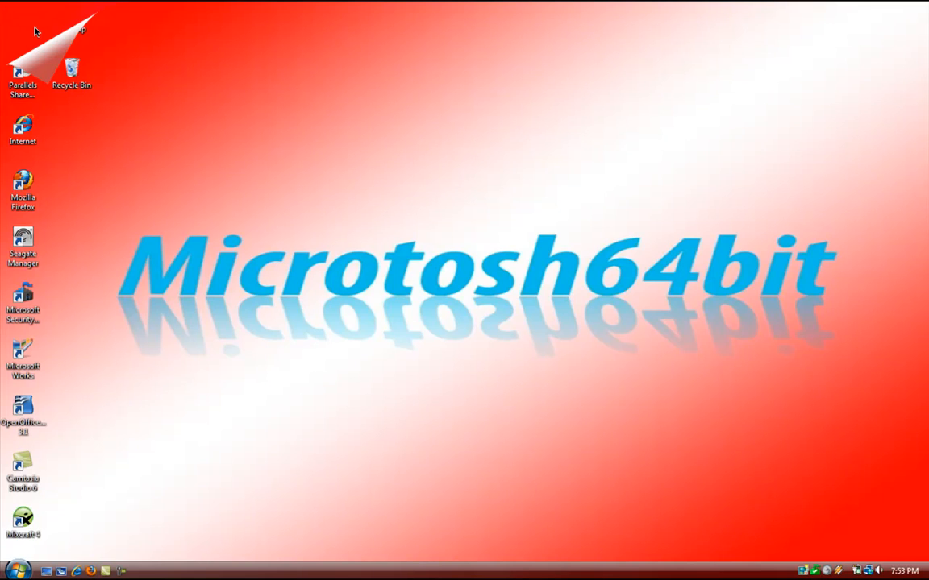
pyautogui.moveTo(165, 58)
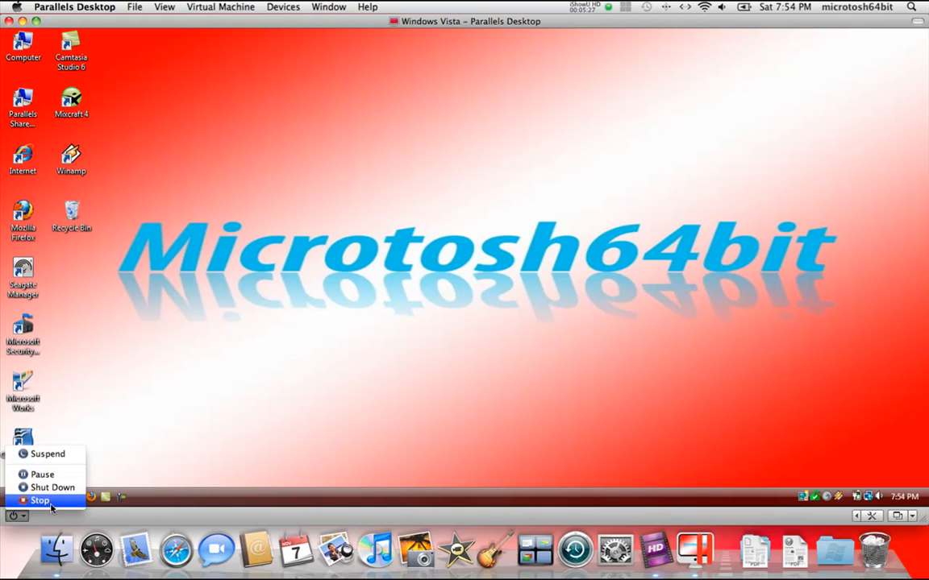
pyautogui.moveTo(42, 474)
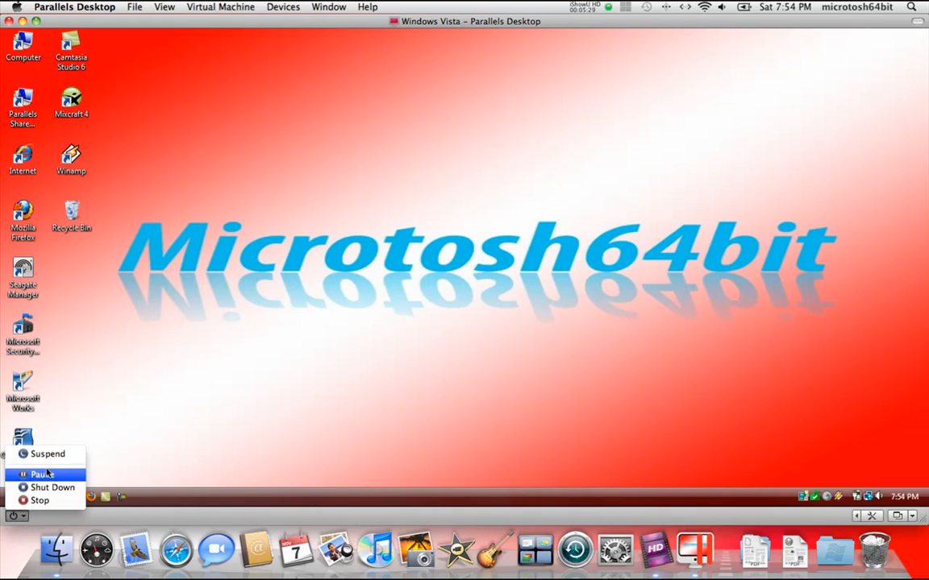
pyautogui.click(268, 192)
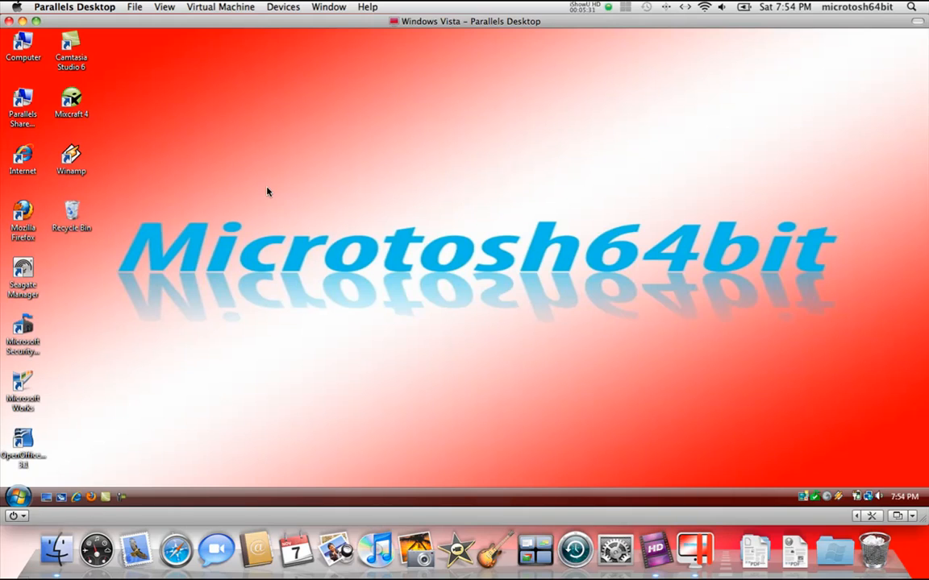
pyautogui.moveTo(245, 13)
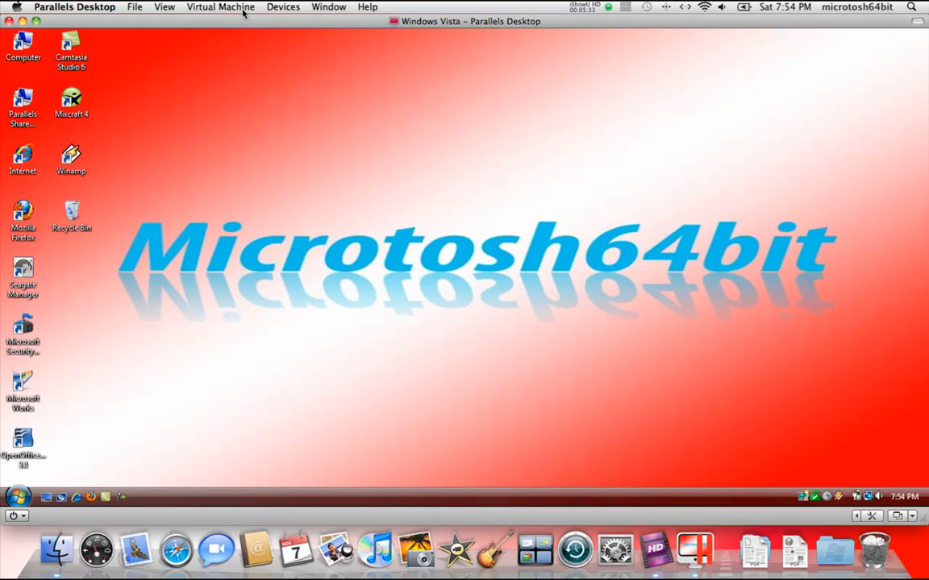
pyautogui.moveTo(206, 8)
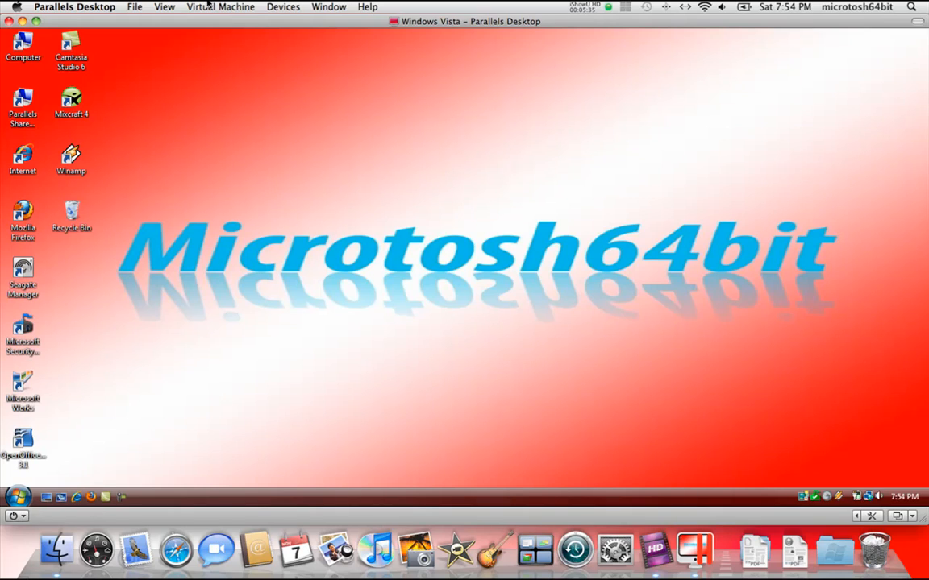
pyautogui.click(164, 6)
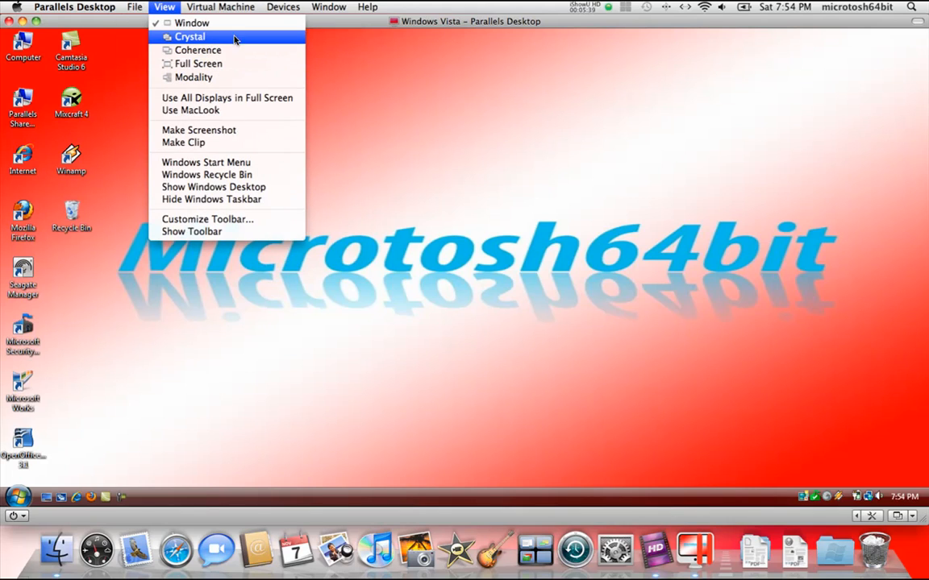
pyautogui.moveTo(206, 37)
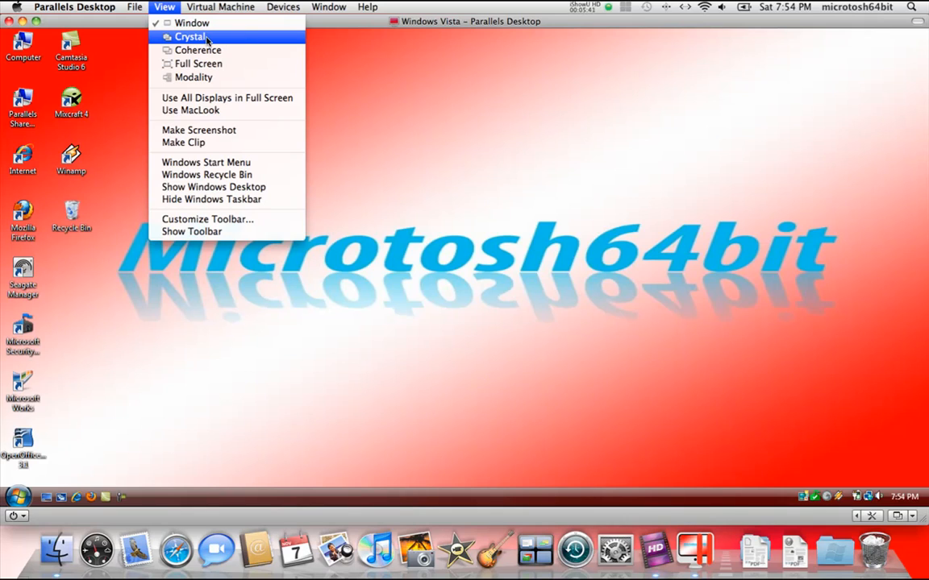
pyautogui.moveTo(254, 37)
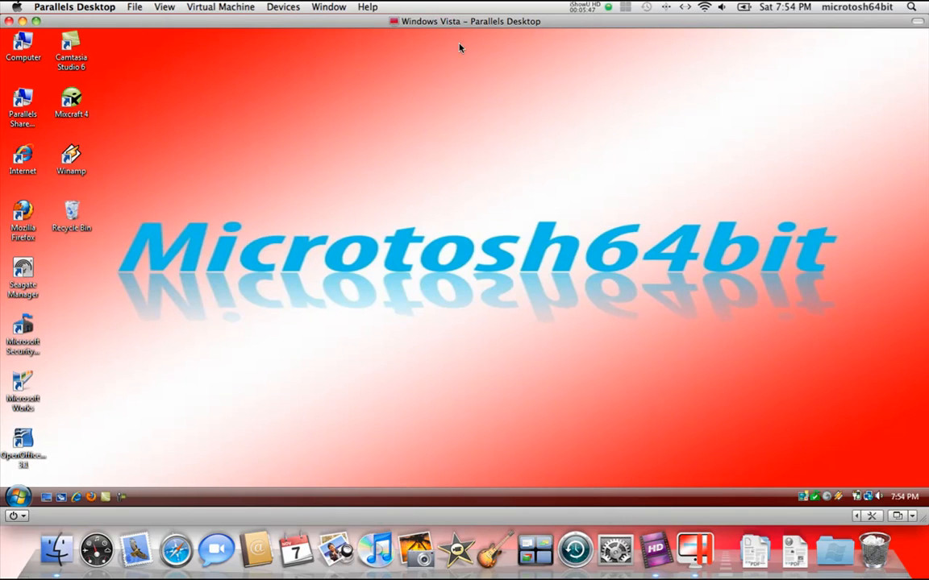
pyautogui.moveTo(483, 55)
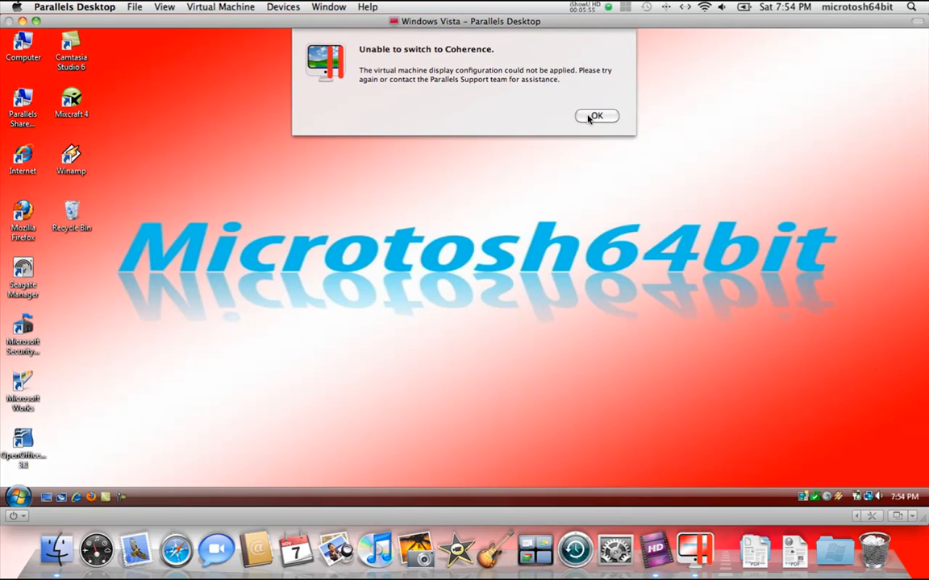
pyautogui.click(597, 116)
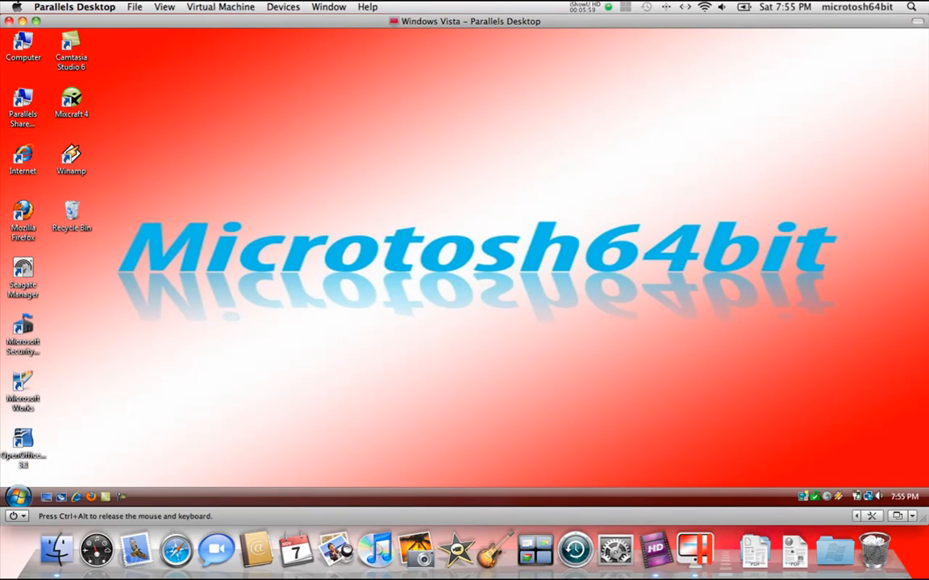
# Enter Crystal mode and dismiss its introduction, leaving the Mac desktop visible
pyautogui.click(165, 6)
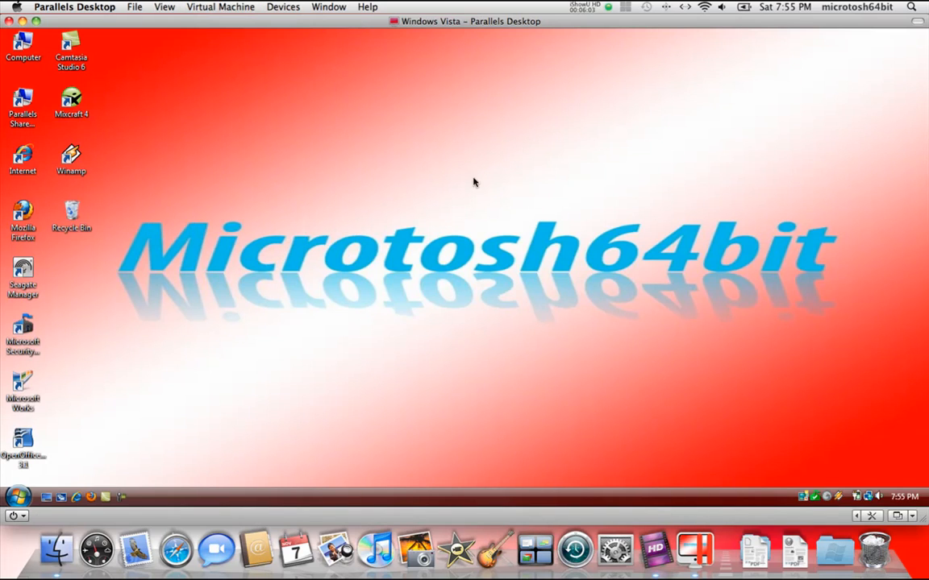
pyautogui.moveTo(487, 187)
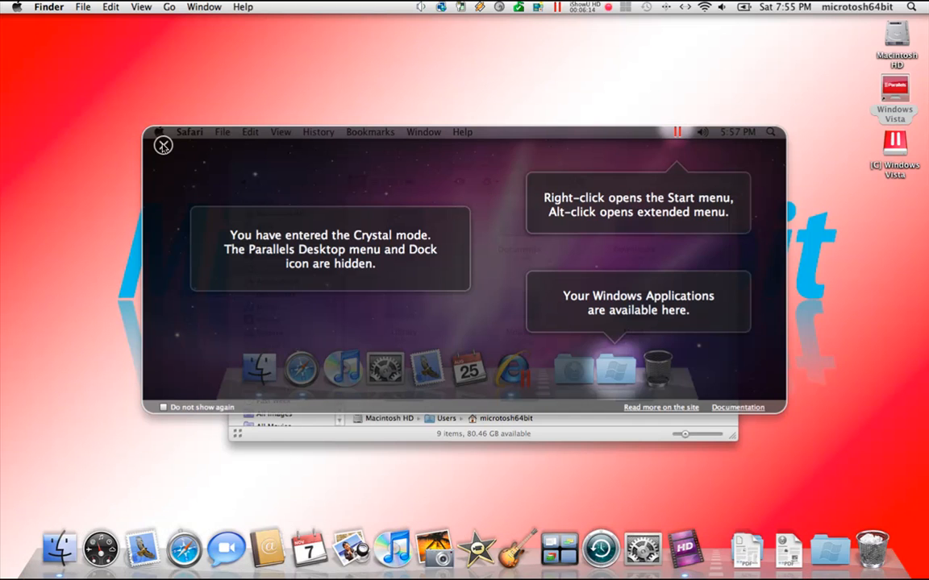
pyautogui.click(163, 145)
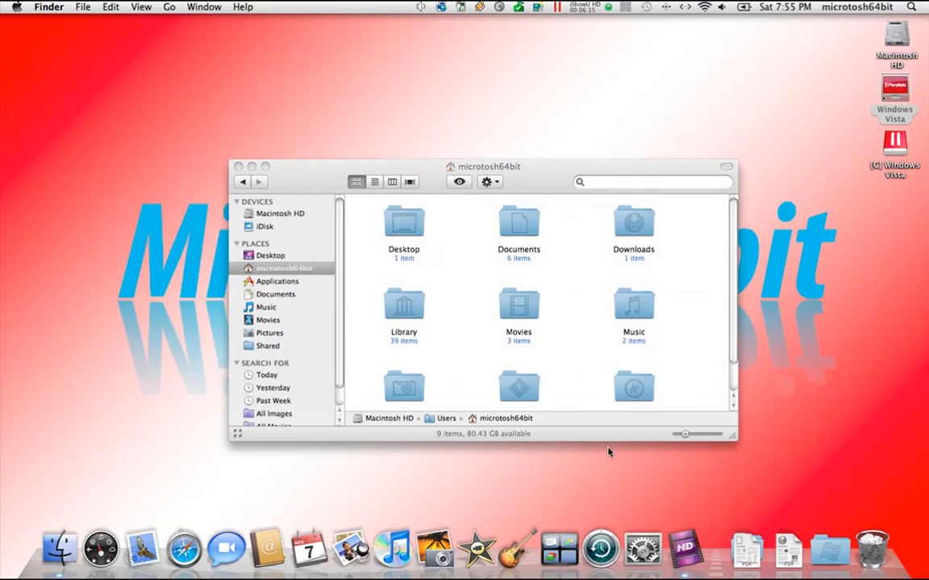
pyautogui.moveTo(835, 540)
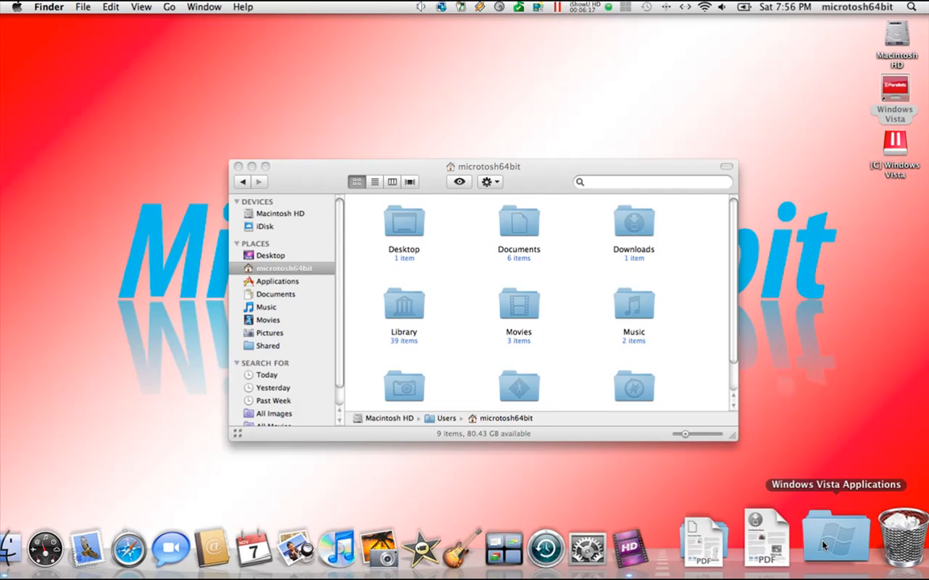
pyautogui.moveTo(839, 536)
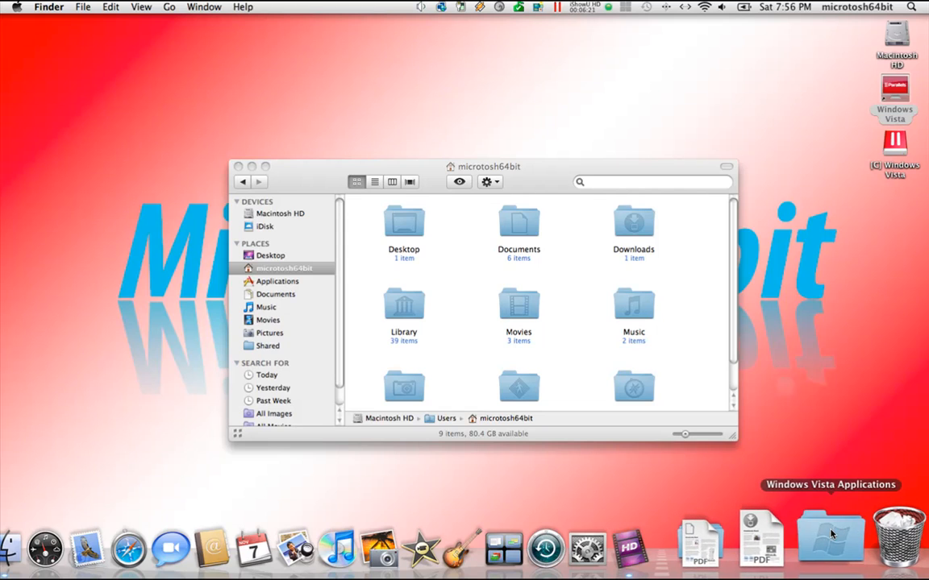
# Open the Windows Vista Applications stack in the Dock listing Vista programs
pyautogui.click(830, 535)
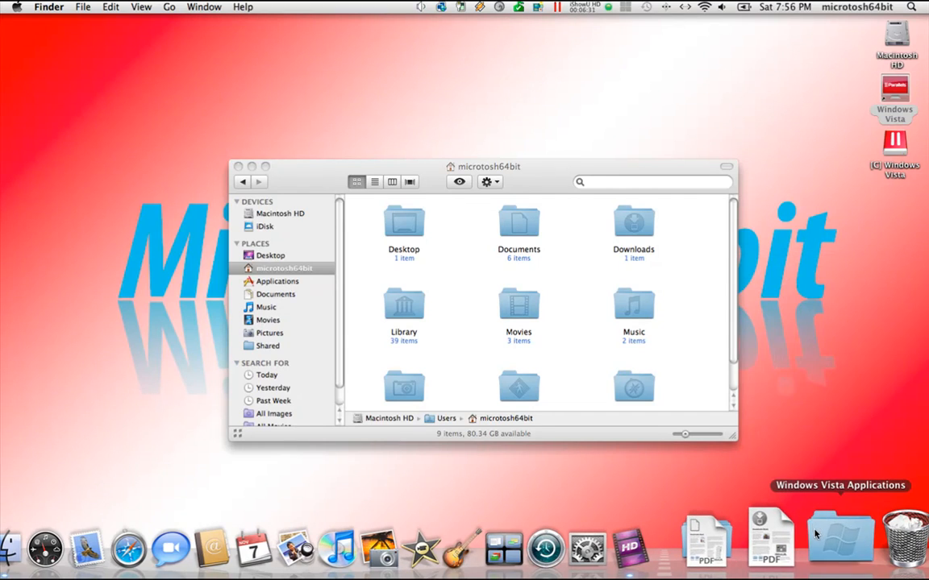
pyautogui.moveTo(796, 363)
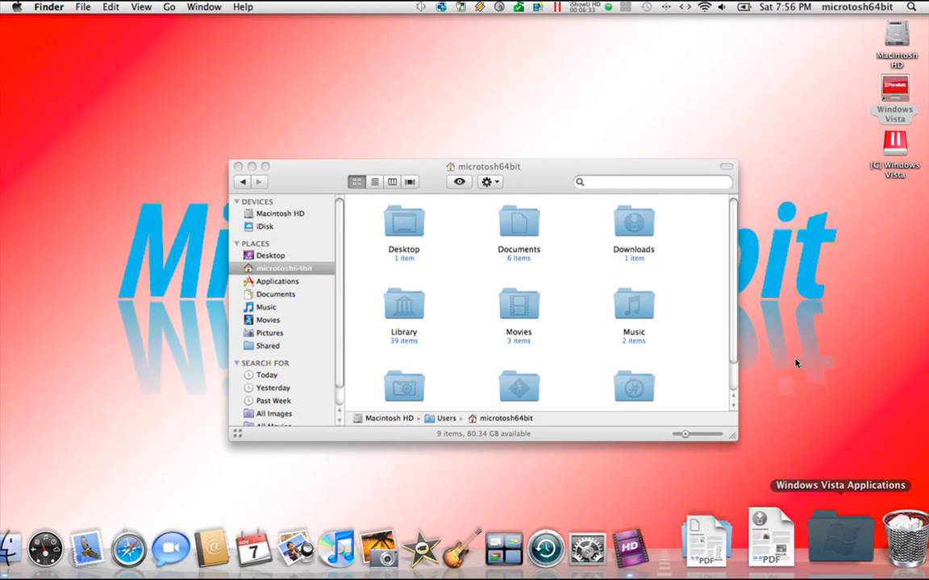
pyautogui.click(842, 532)
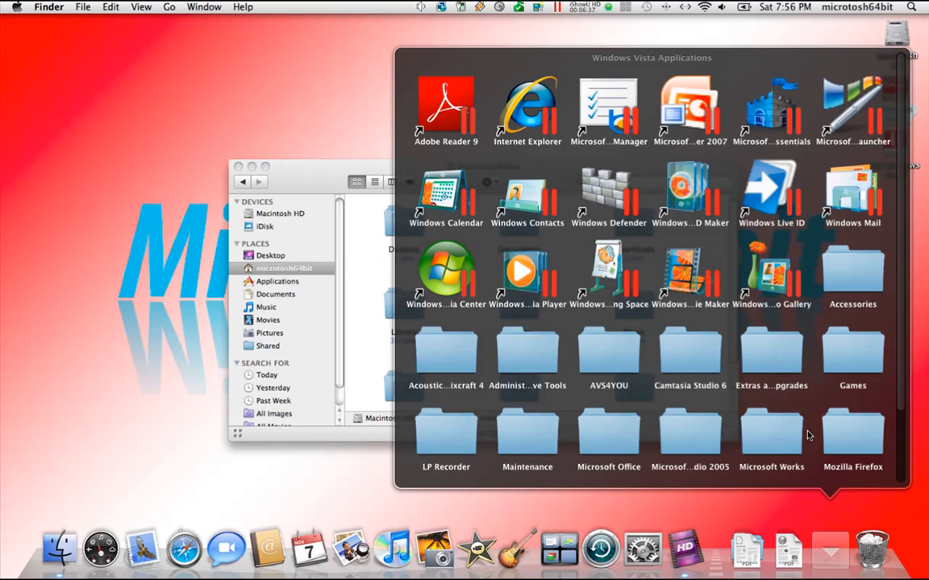
pyautogui.moveTo(616, 435)
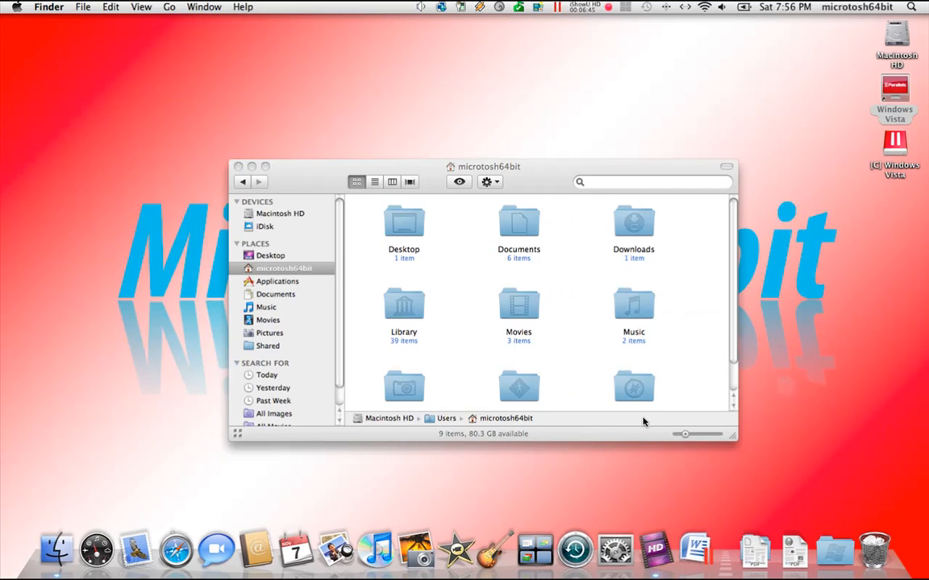
# Launch Word 2007 in its own window, then show and dismiss the Windows Start menu via the Crystal icon
pyautogui.click(693, 552)
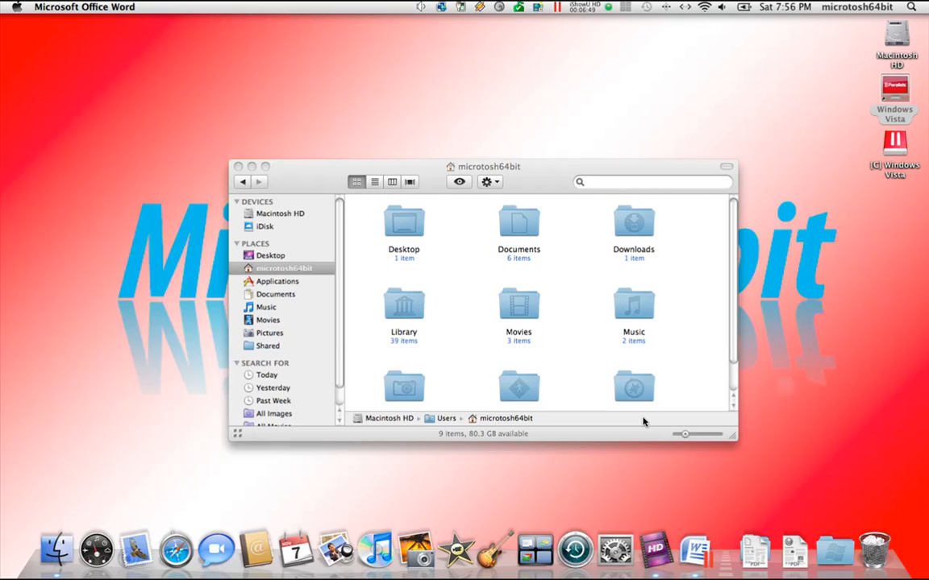
pyautogui.click(693, 551)
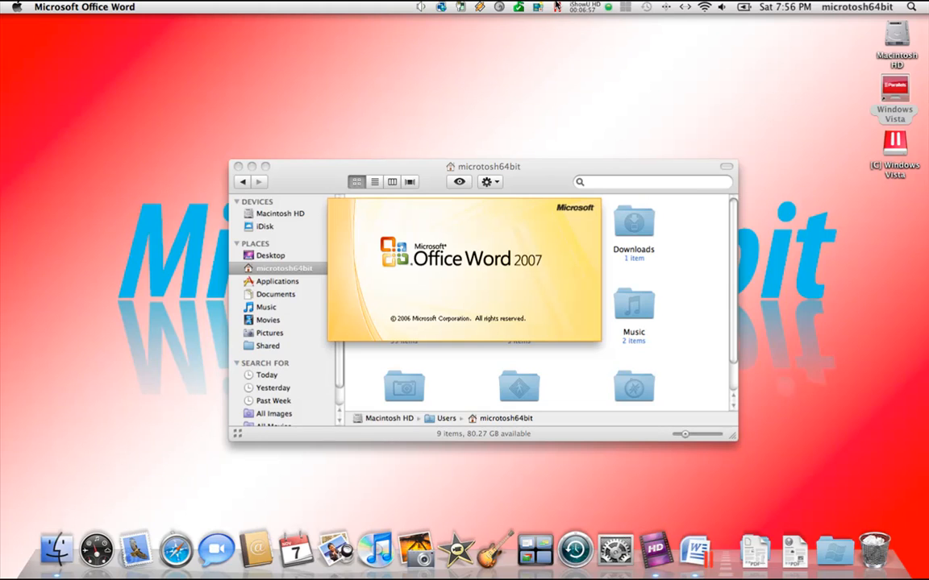
pyautogui.click(557, 6)
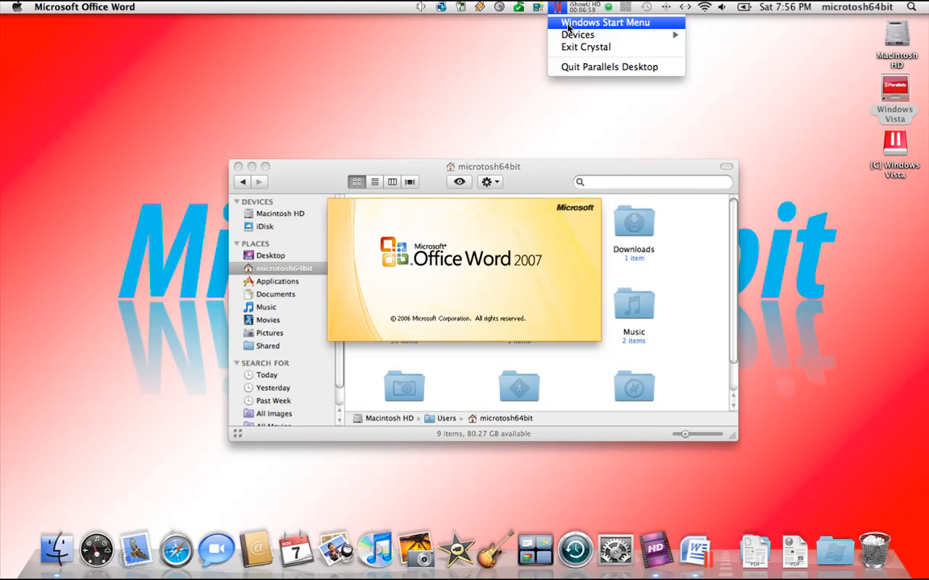
pyautogui.click(567, 29)
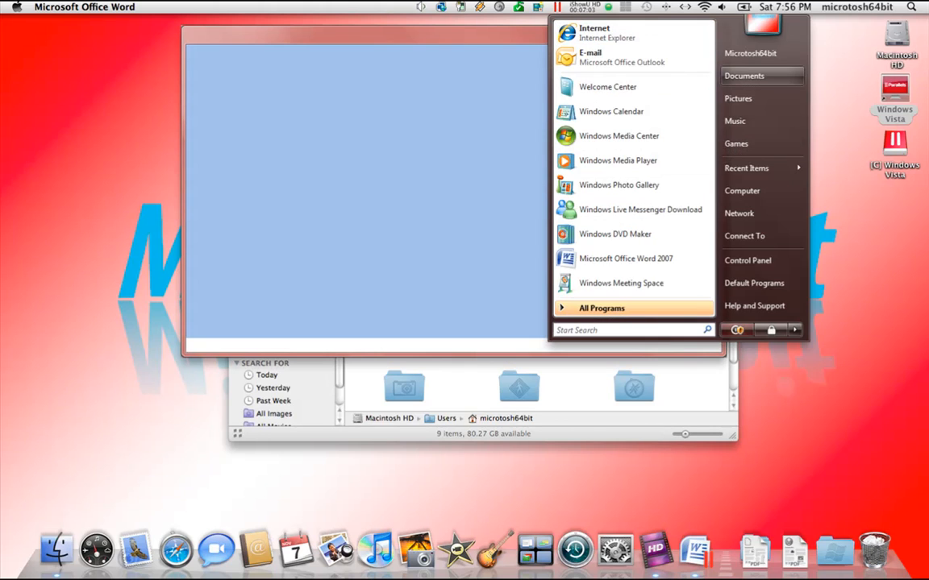
pyautogui.moveTo(353, 16)
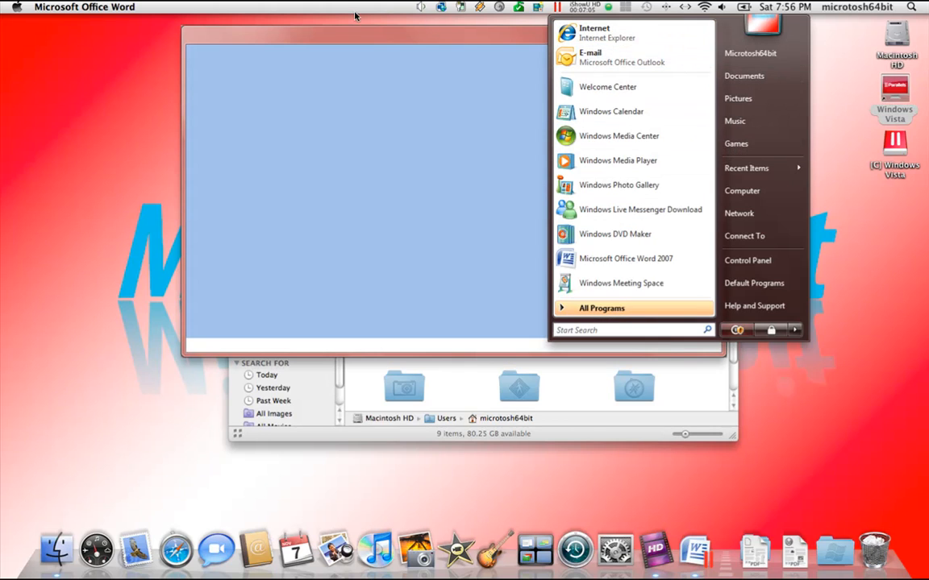
pyautogui.click(129, 72)
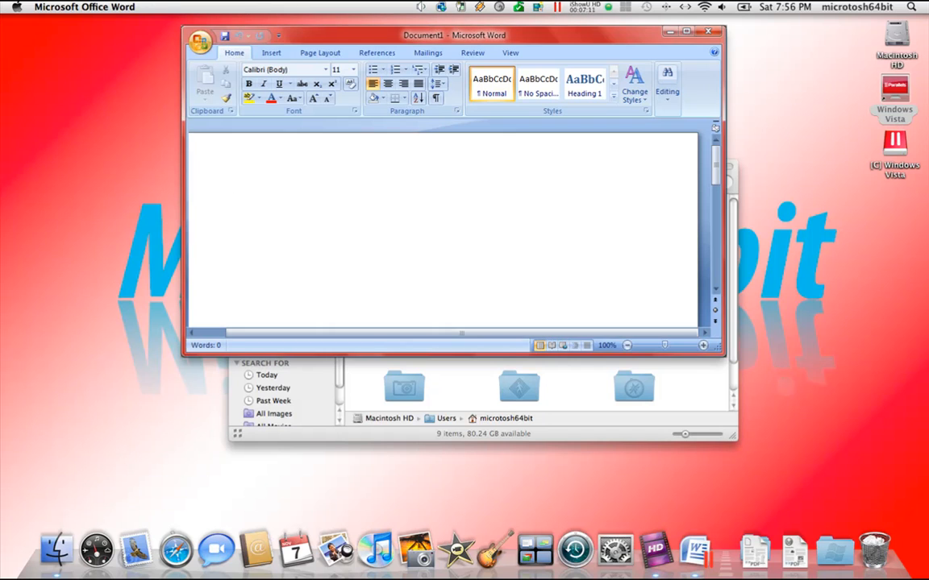
# Resize the Word 2007 document window larger alongside the Finder window
pyautogui.moveTo(454, 35); pyautogui.dragTo(235, 91)
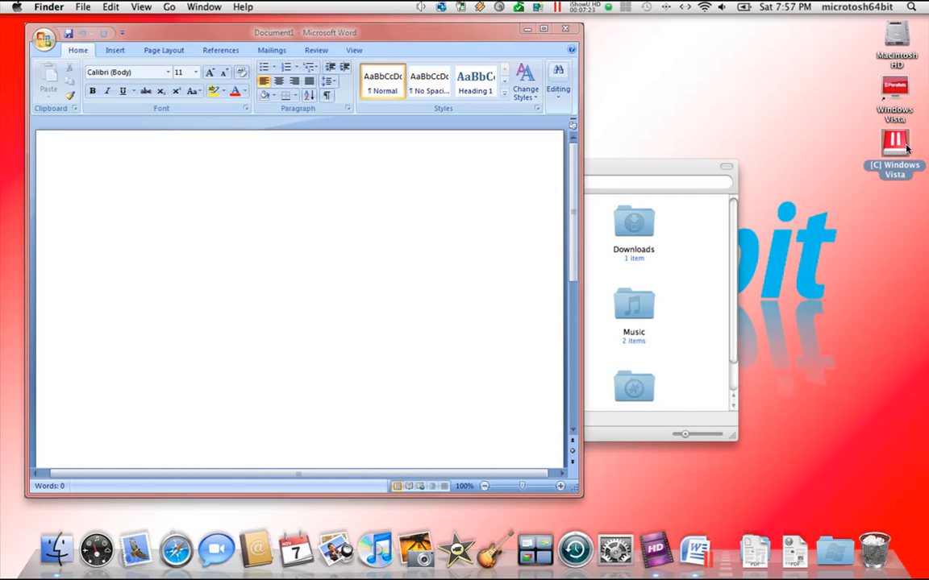
pyautogui.moveTo(864, 155)
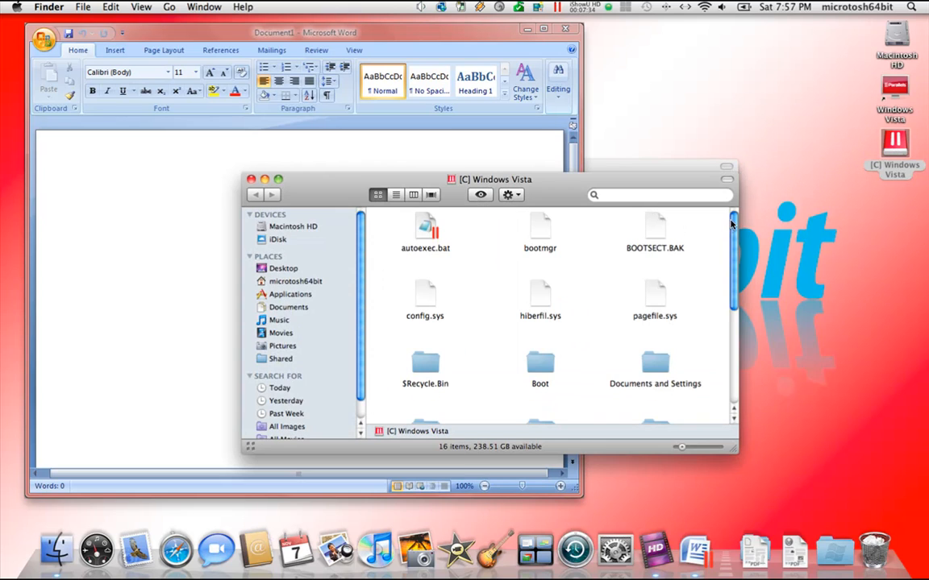
# Scroll the Finder listing of the Windows Vista C: drive's system files
pyautogui.scroll(-3)
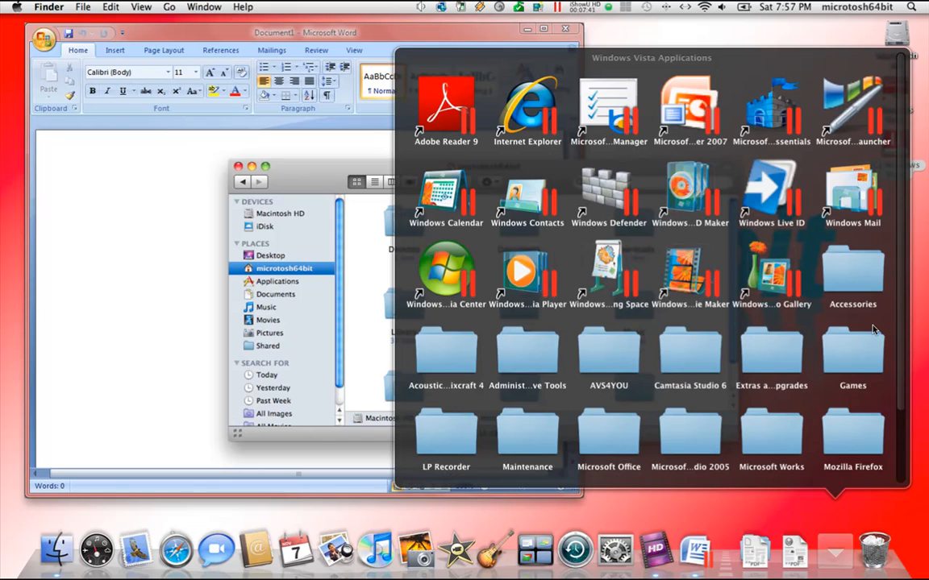
pyautogui.moveTo(758, 266)
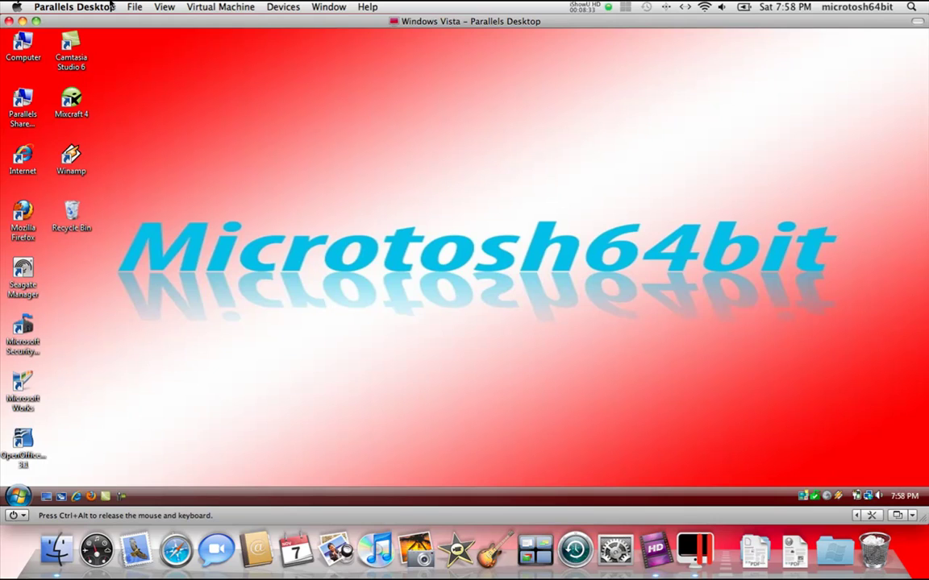
pyautogui.click(135, 6)
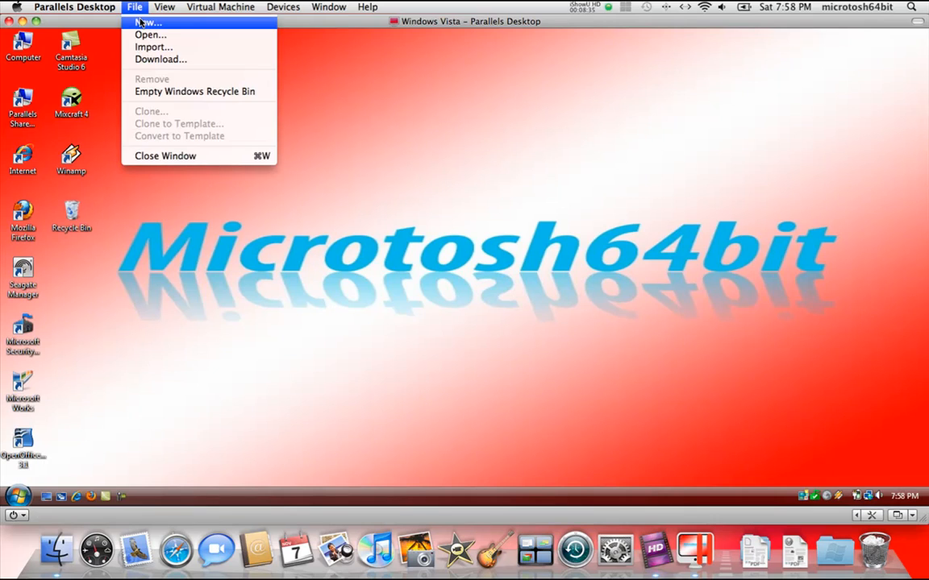
pyautogui.click(148, 22)
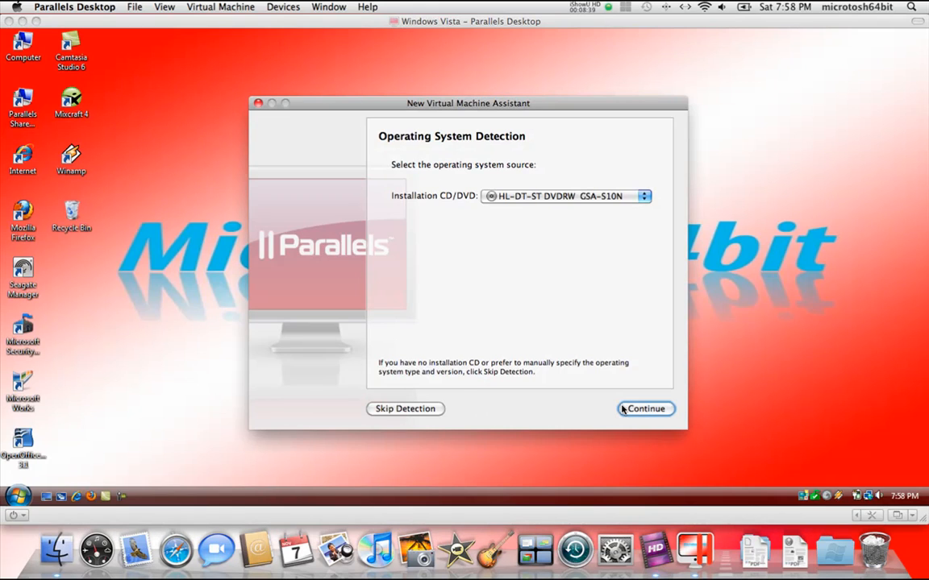
pyautogui.click(645, 409)
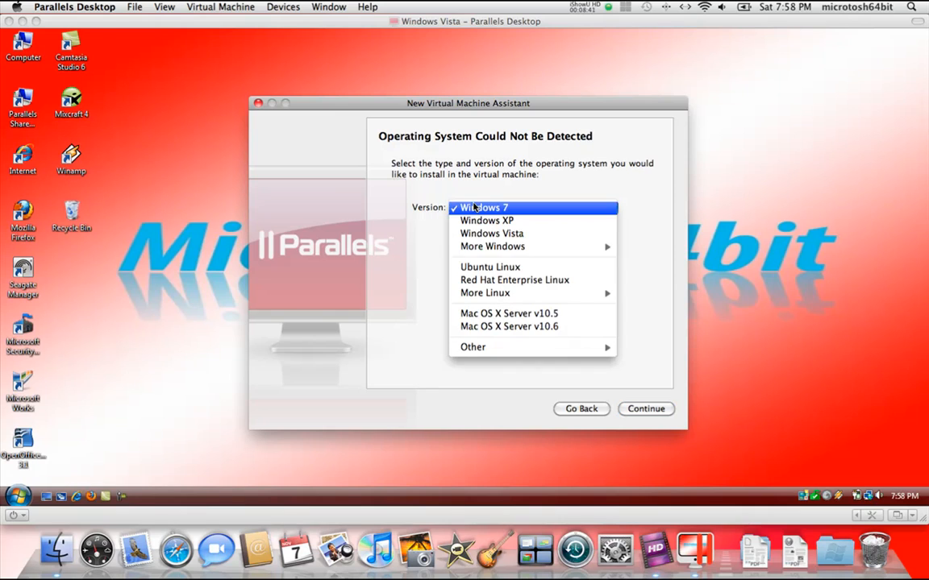
pyautogui.moveTo(492, 245)
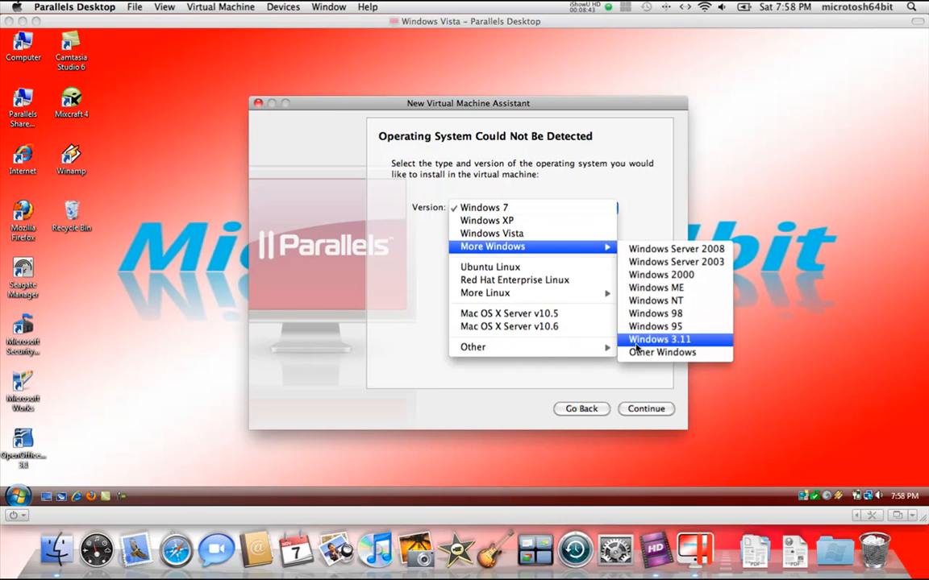
pyautogui.moveTo(514, 280)
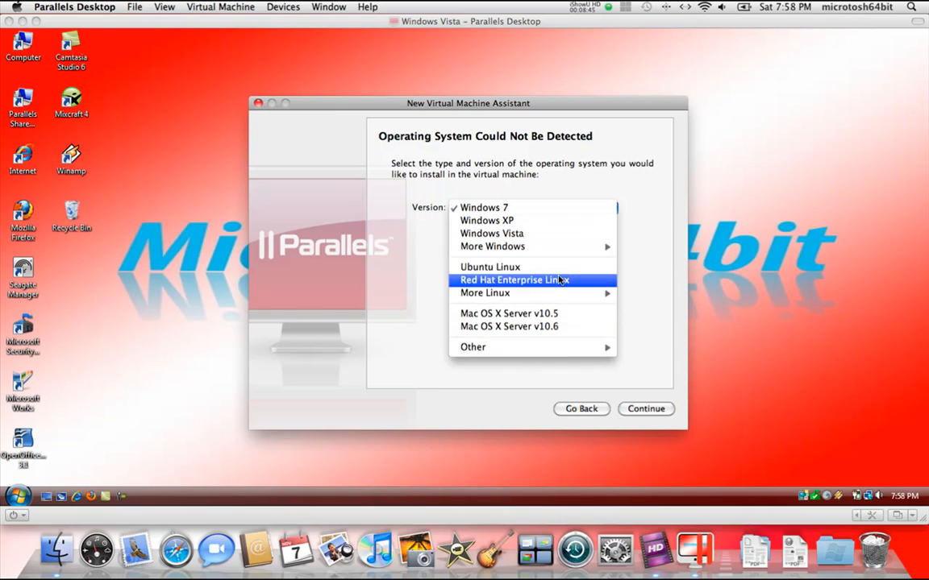
pyautogui.moveTo(540, 303)
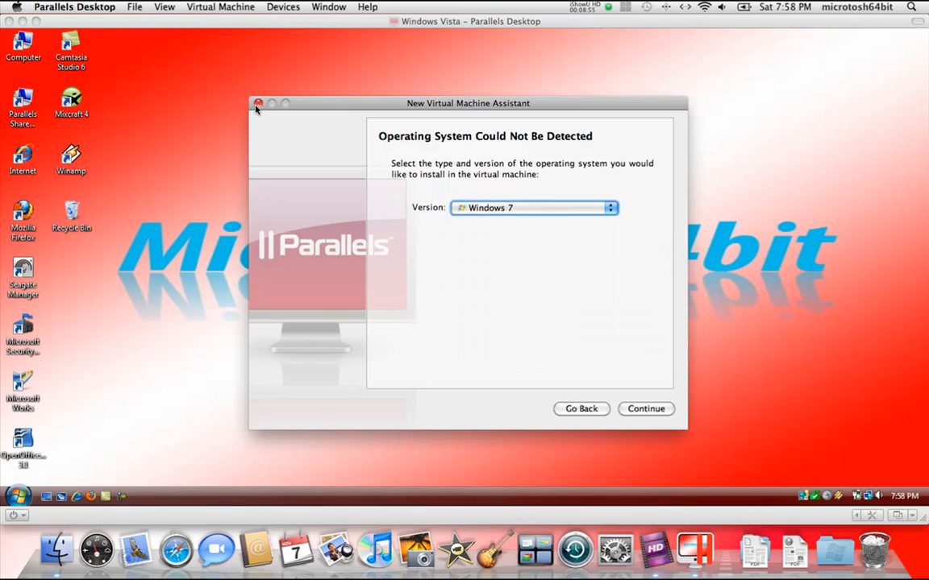
pyautogui.click(258, 103)
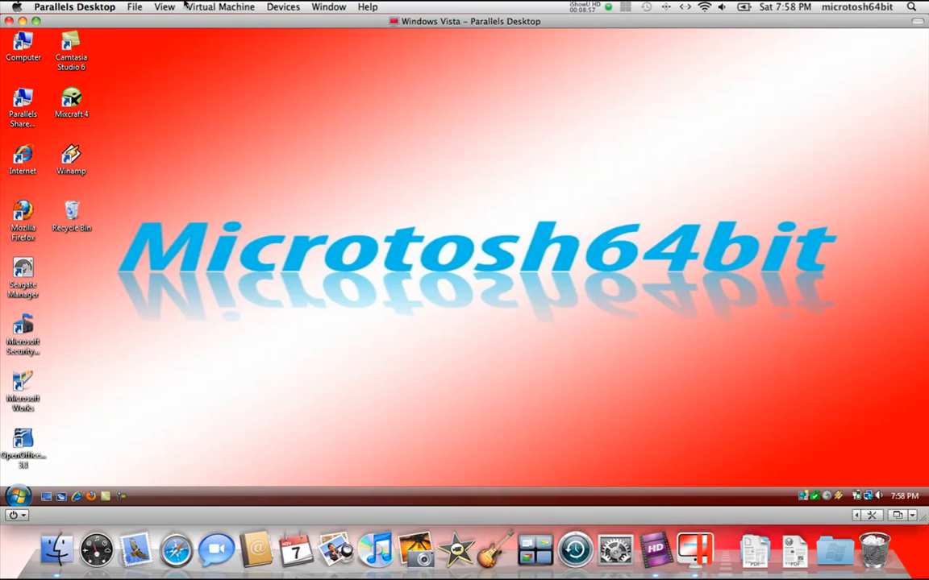
pyautogui.click(220, 6)
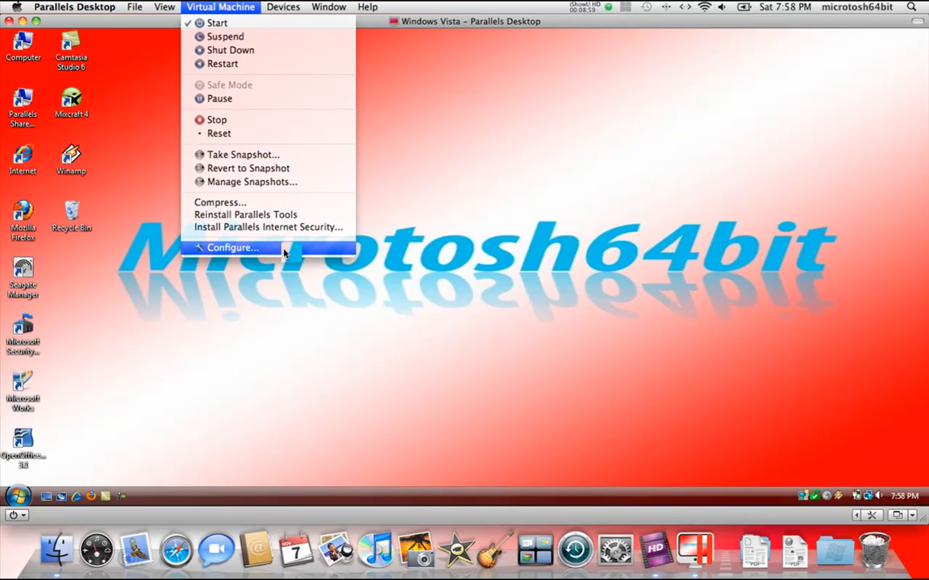
pyautogui.click(232, 248)
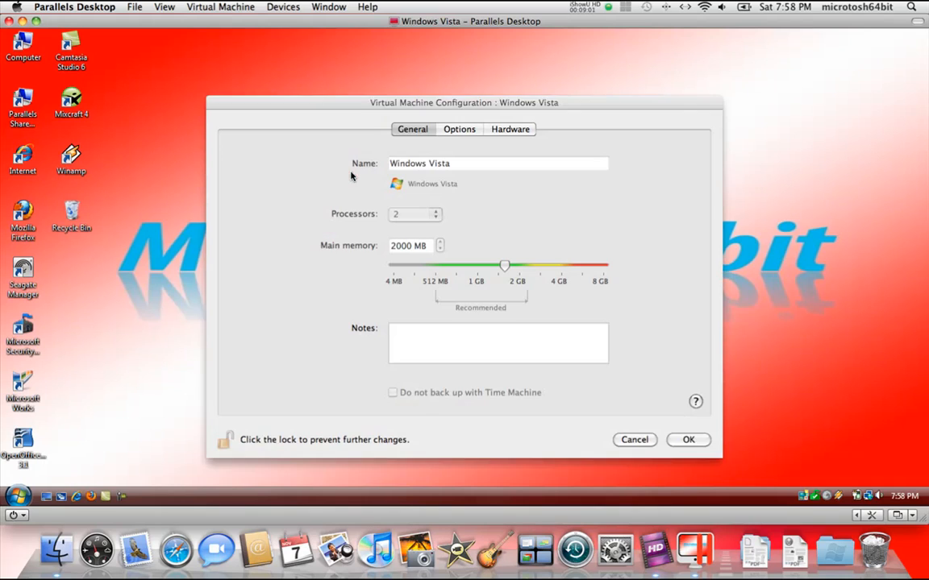
pyautogui.click(458, 129)
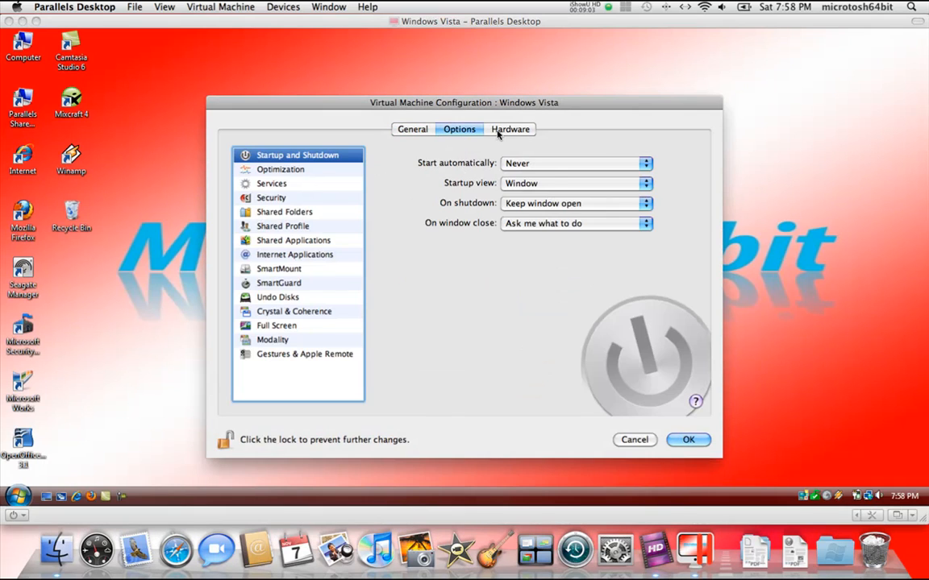
pyautogui.click(412, 129)
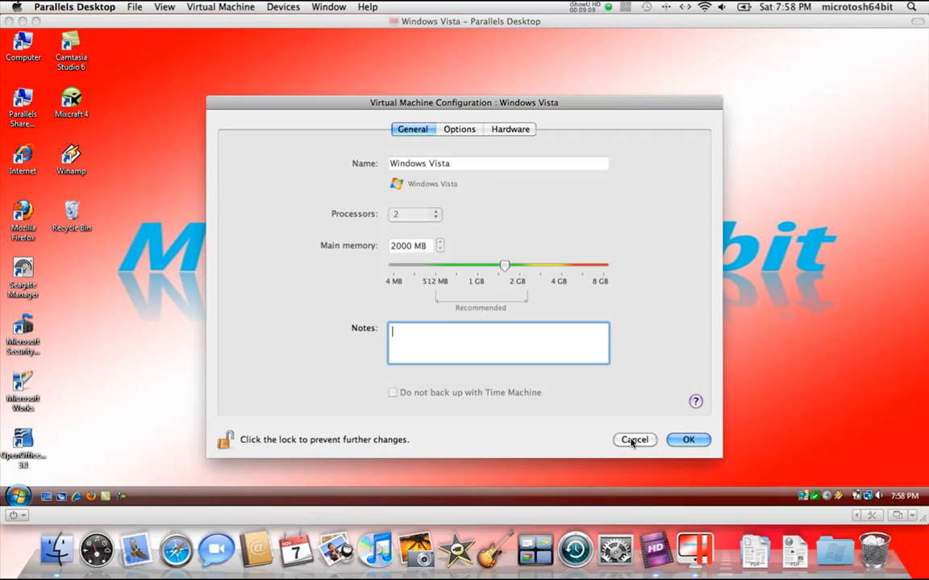
pyautogui.click(633, 439)
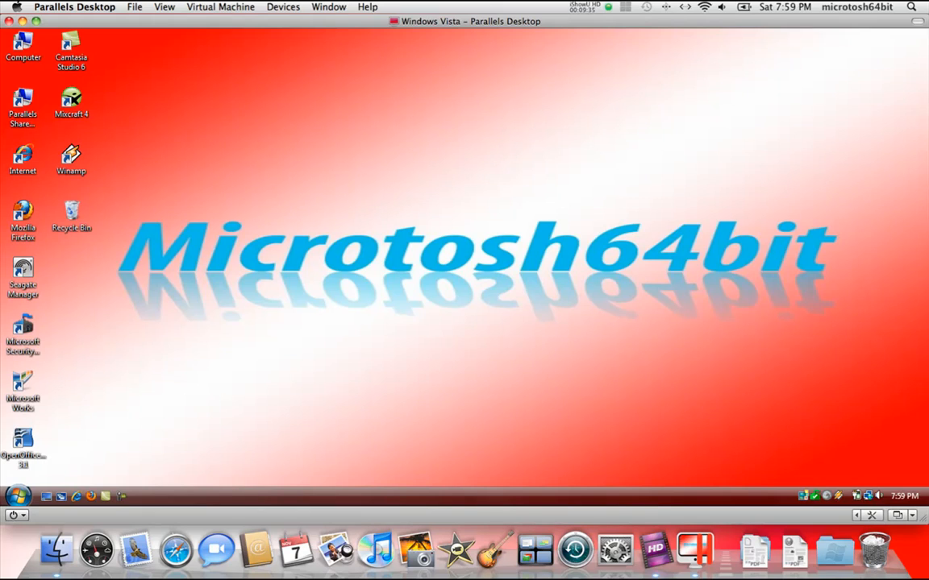
# Browse and dismiss the Virtual Machine menu, then give focus back to Finder
pyautogui.click(220, 6)
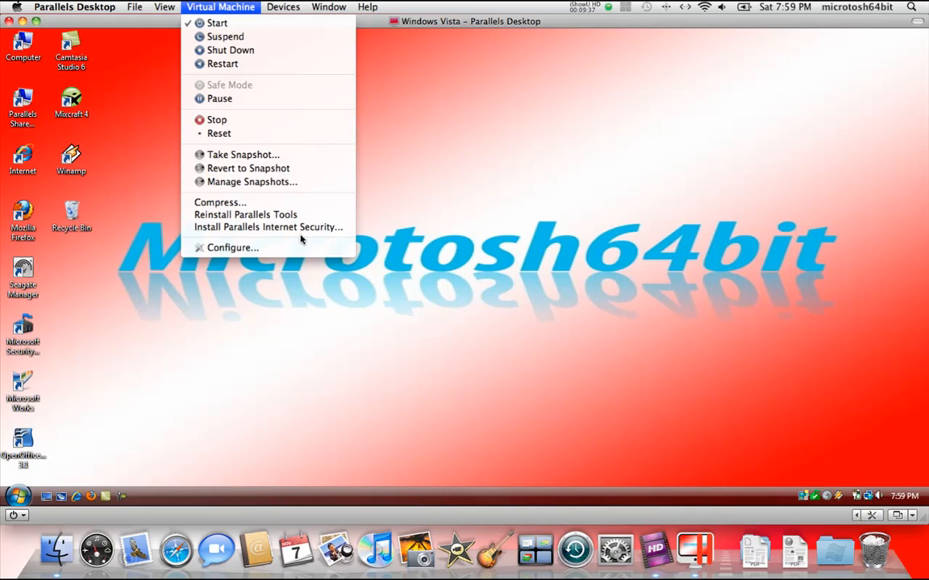
pyautogui.moveTo(293, 95)
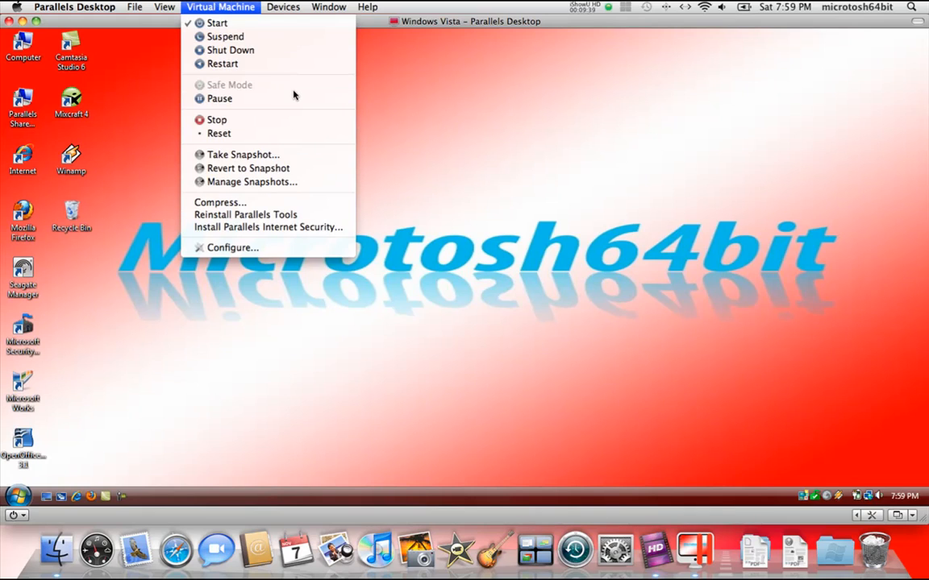
pyautogui.moveTo(226, 36)
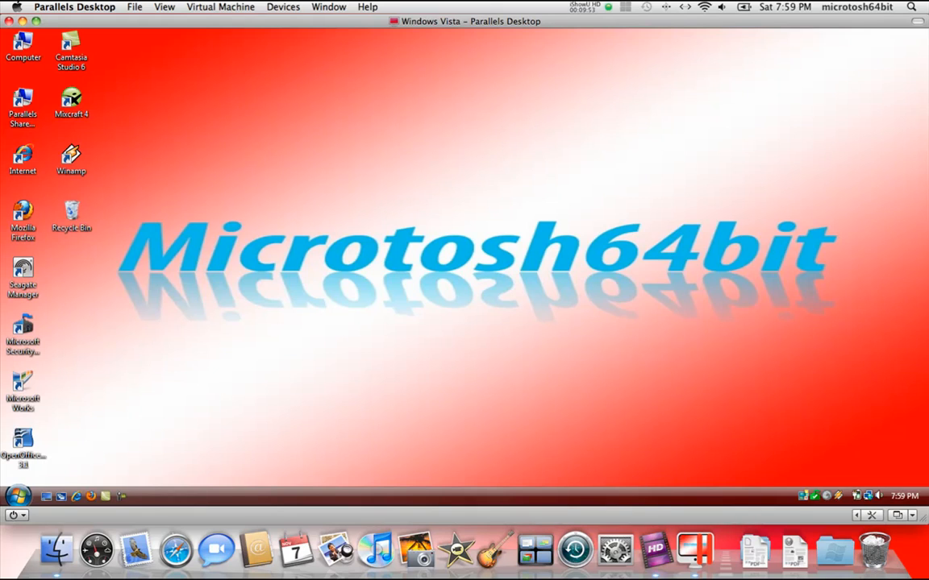
pyautogui.moveTo(147, 7)
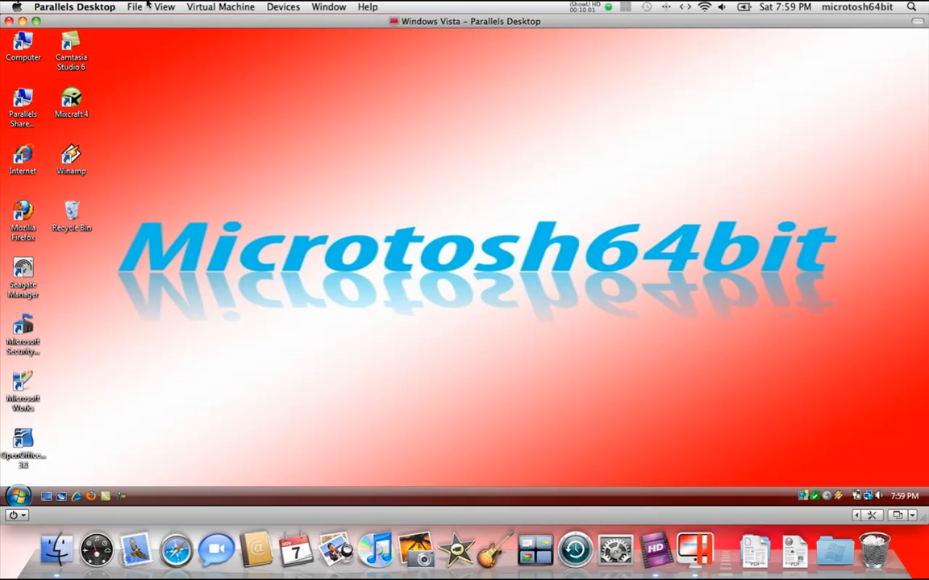
pyautogui.click(56, 548)
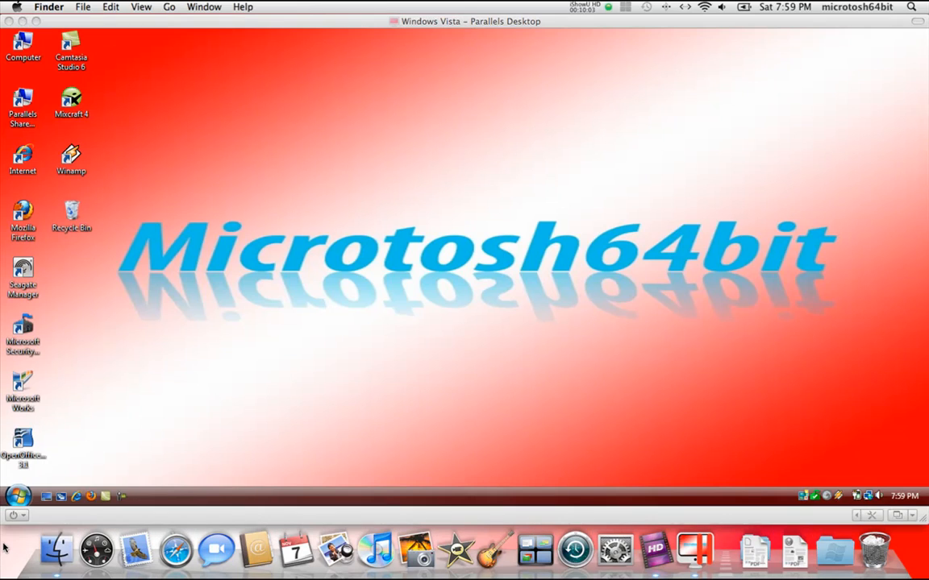